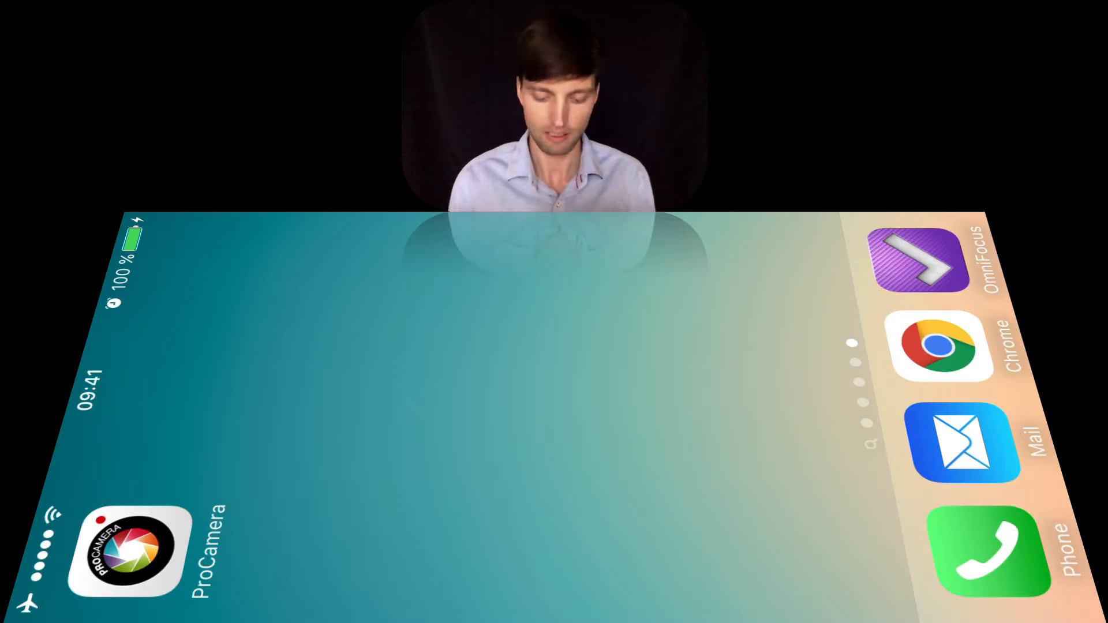
# - Launch ProCamera in 1080p25 video mode, framing the lighting handbook cover
pyautogui.click(126, 551)
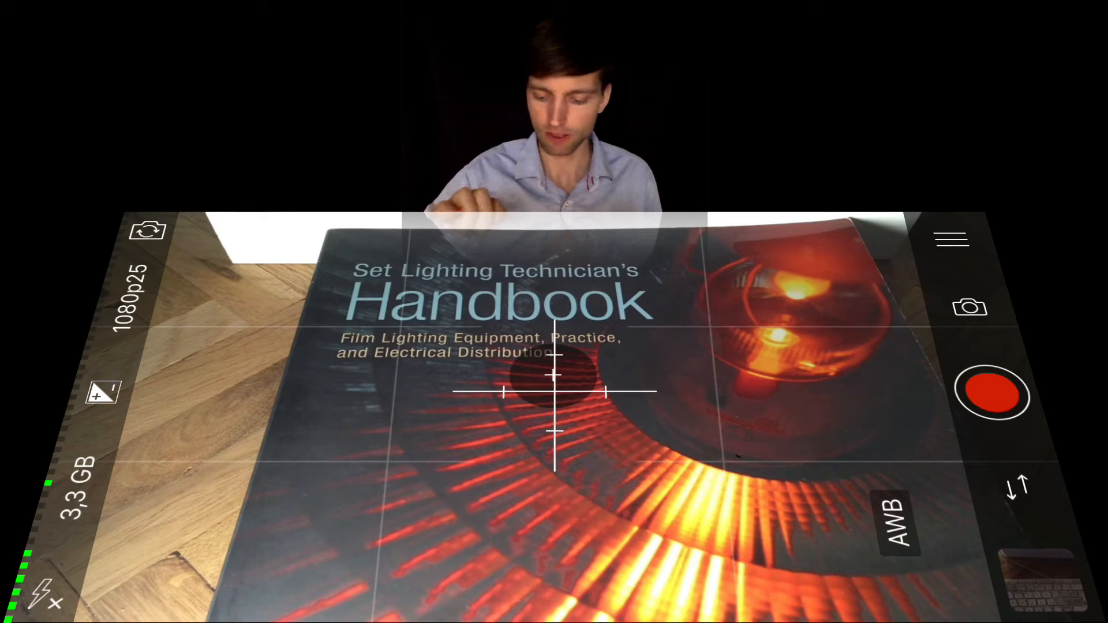
# - Show the exposure compensation slider, currently at +0.0 EV
pyautogui.click(992, 394)
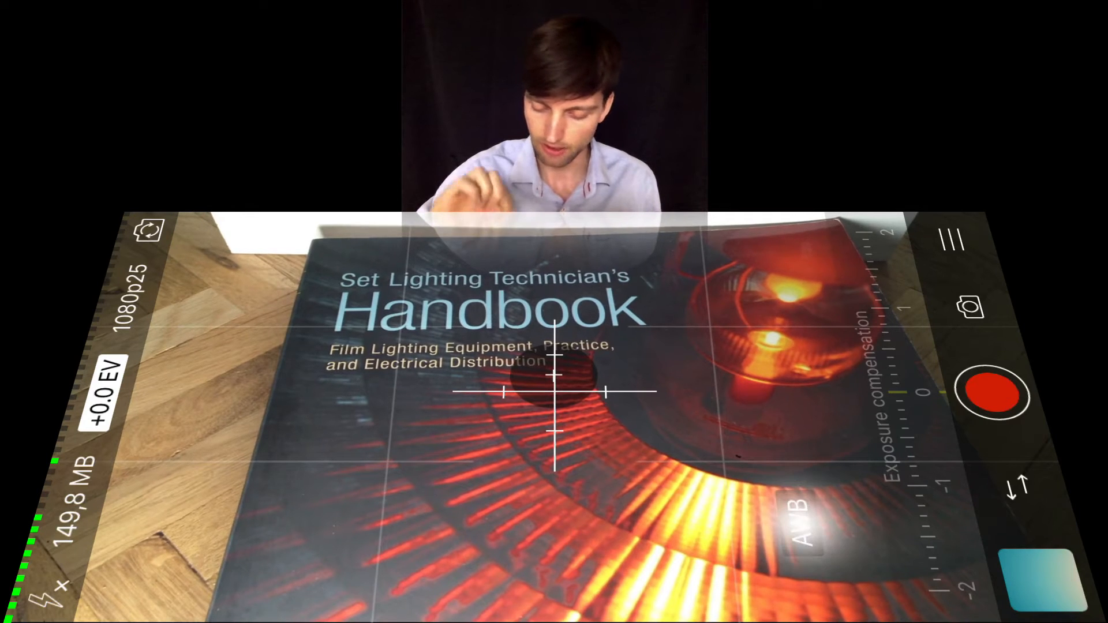
# - Open the quick settings panel with grids, 25 fps framerate, HD+ resolution and white balance
pyautogui.click(802, 519)
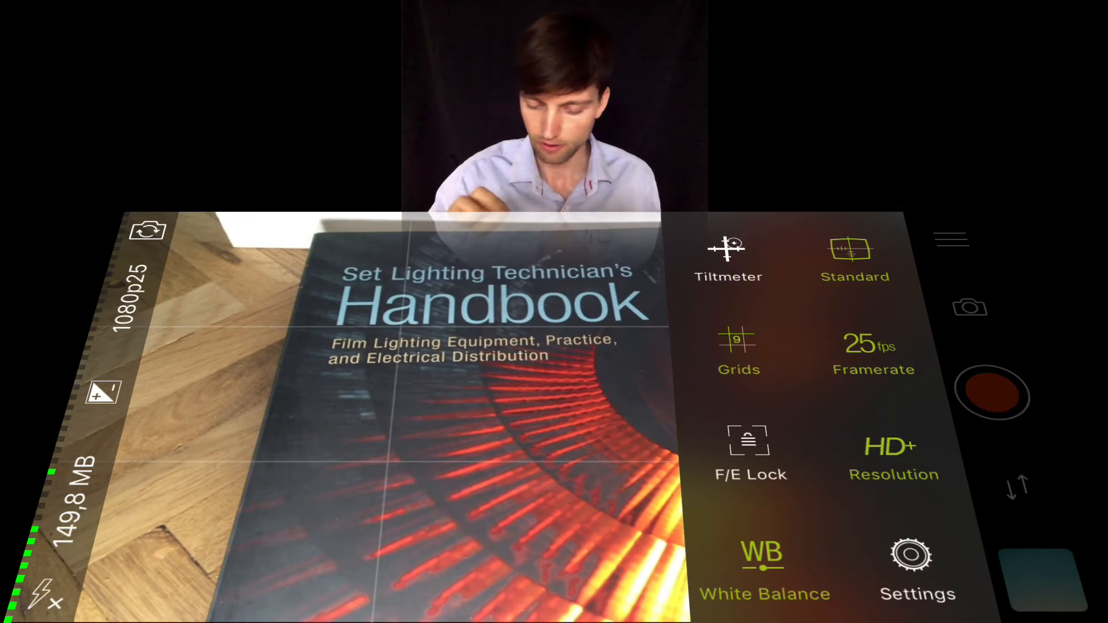
# - Cycle through the available grid overlay styles
pyautogui.click(739, 353)
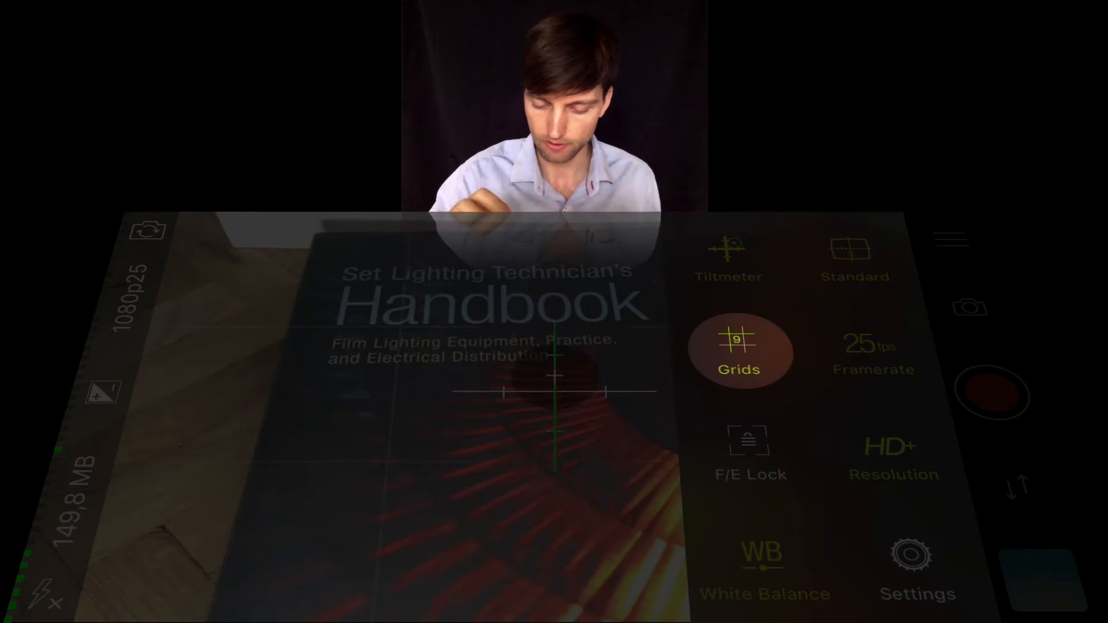
pyautogui.click(739, 353)
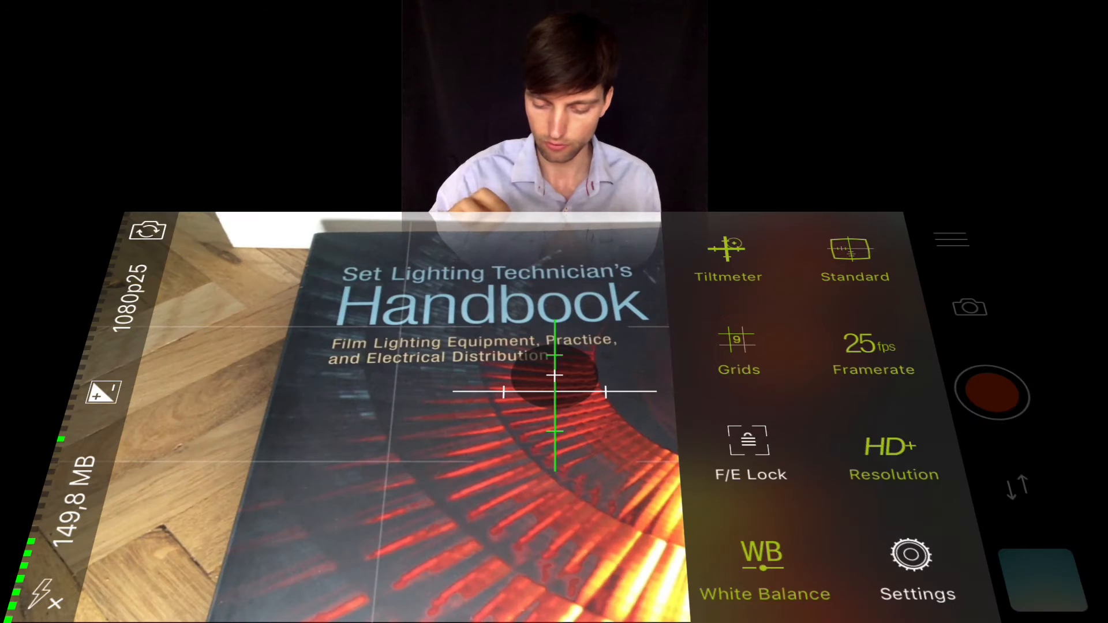
pyautogui.click(739, 346)
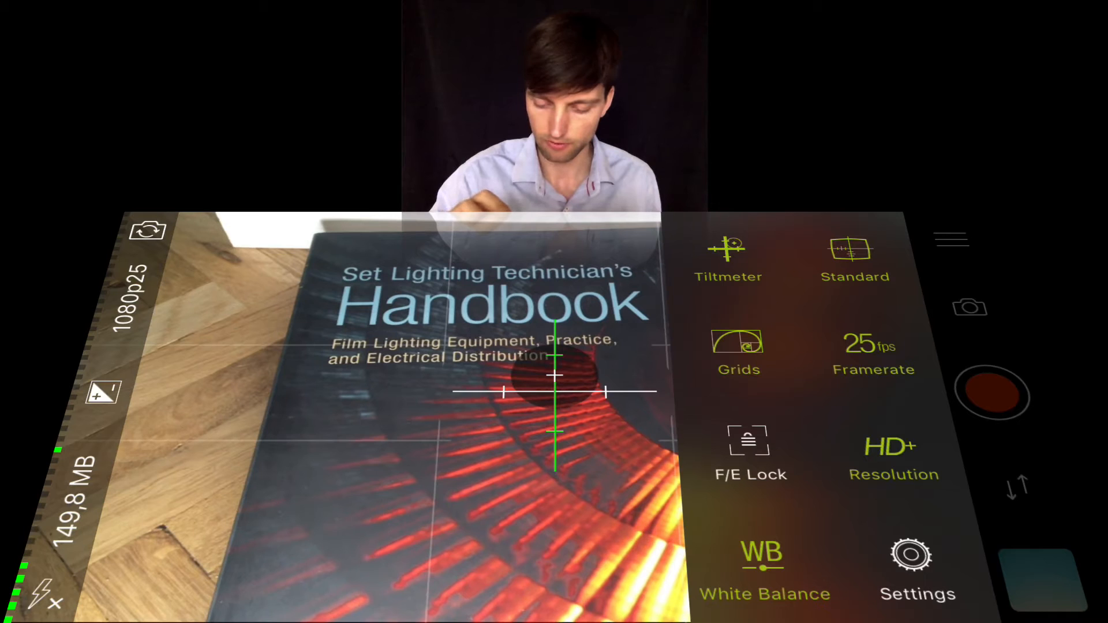
pyautogui.click(738, 346)
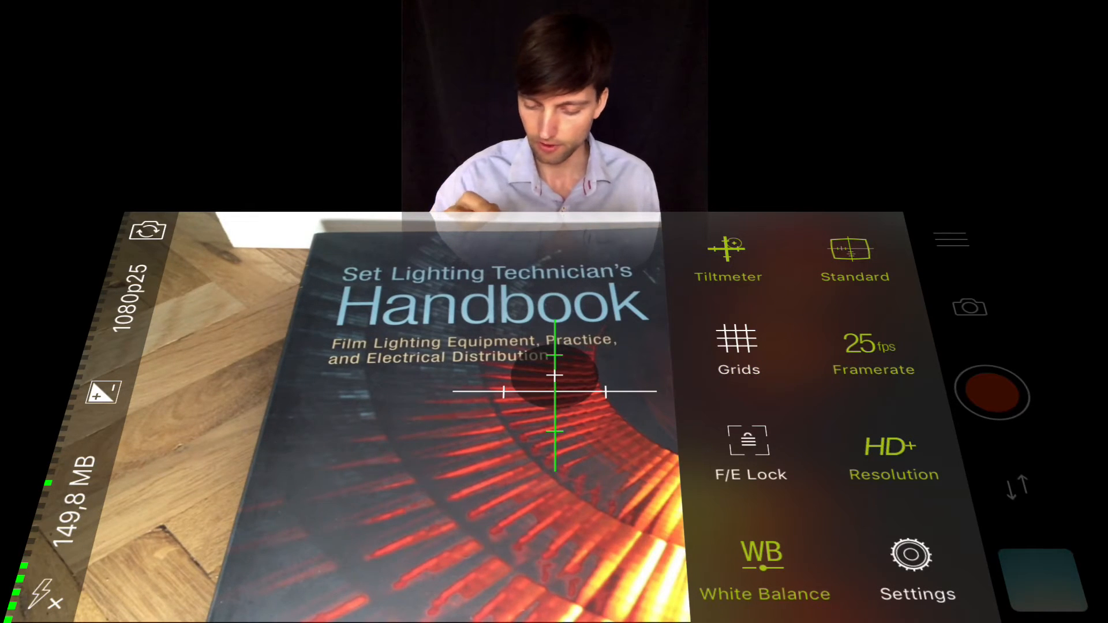
pyautogui.click(873, 352)
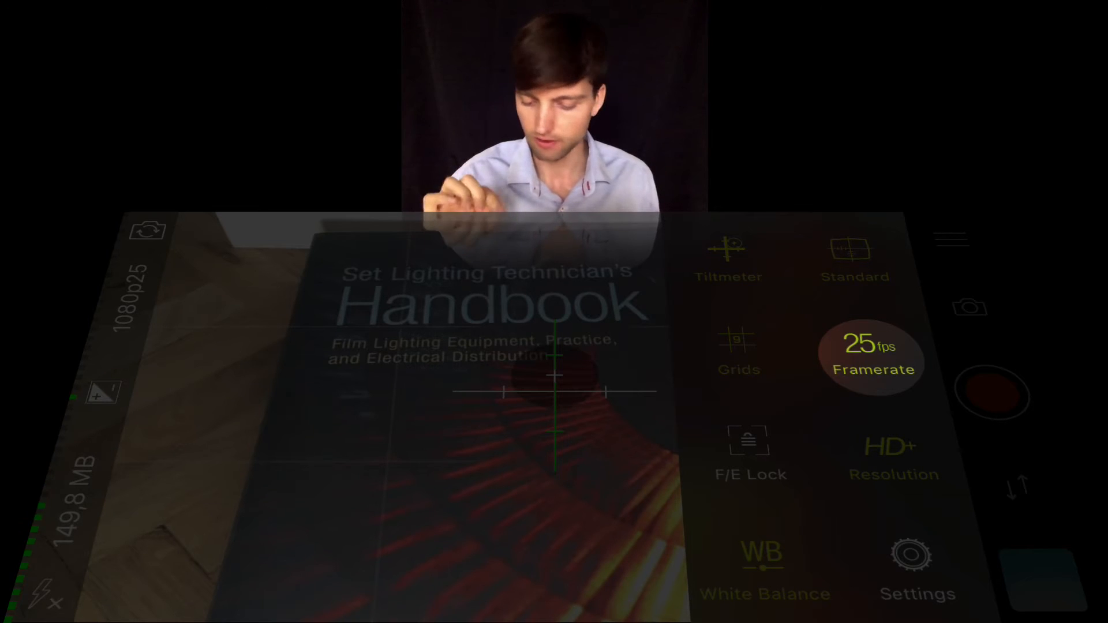
# - Browse the frame rate list, keeping 25 fps, and return to the viewfinder
pyautogui.click(872, 357)
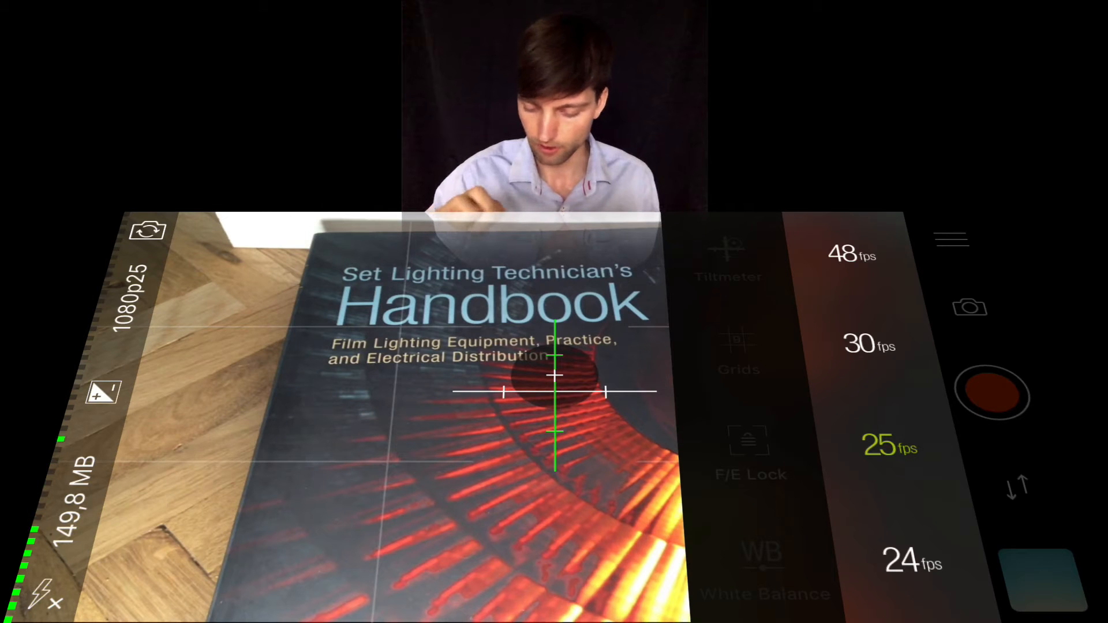
pyautogui.scroll(3)
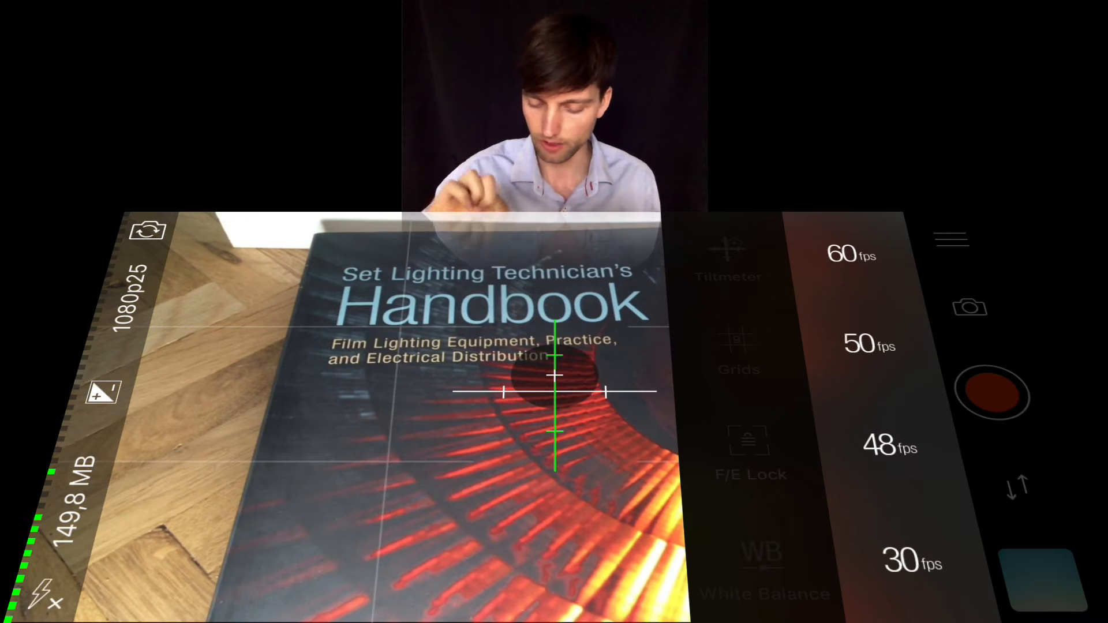
pyautogui.scroll(-3)
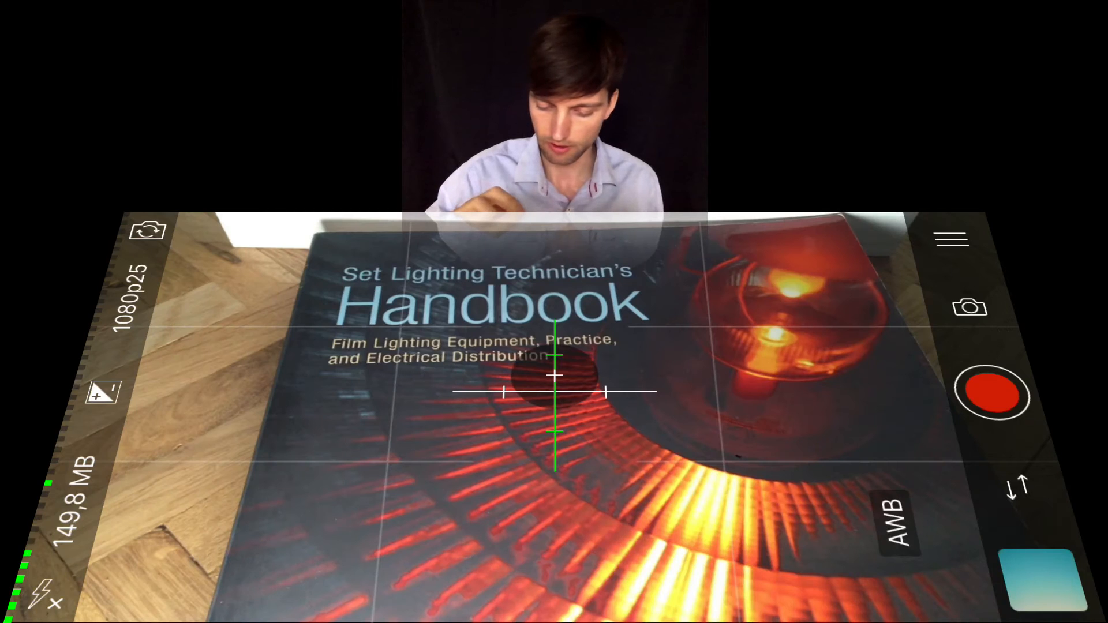
# - Lock focus and exposure on the handbook title, then check the HD+ resolution setting
pyautogui.click(712, 333)
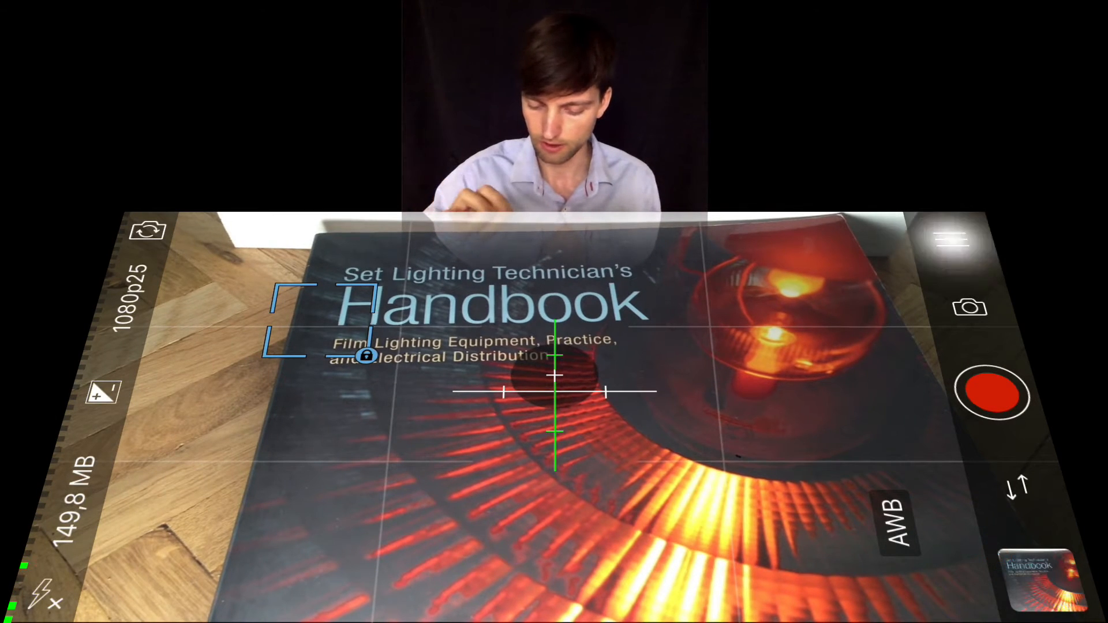
pyautogui.click(950, 239)
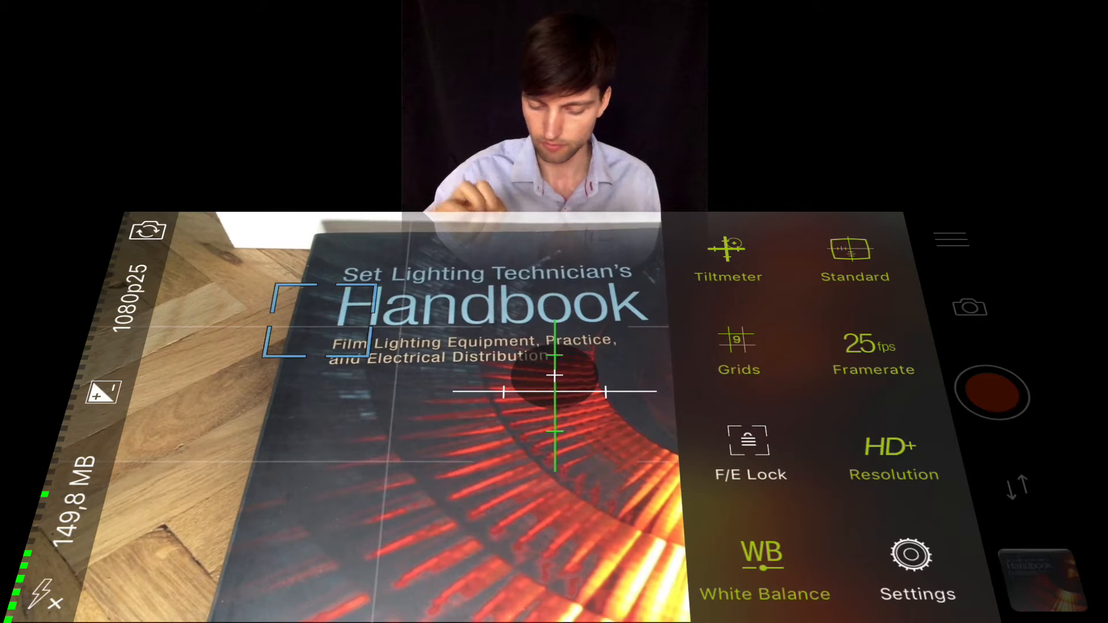
pyautogui.click(894, 460)
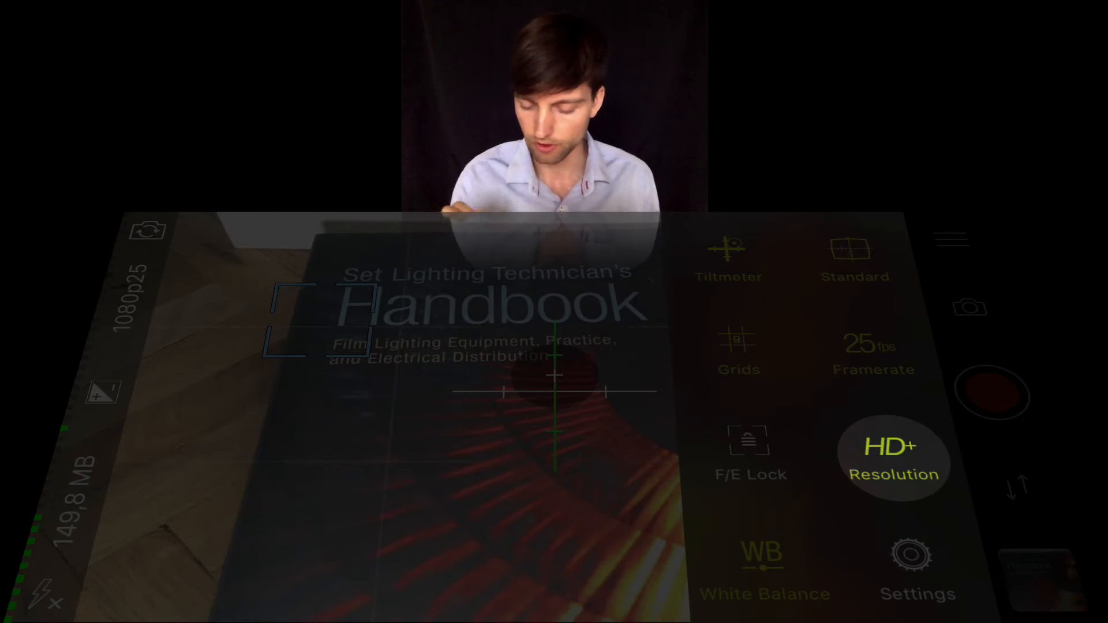
pyautogui.click(894, 460)
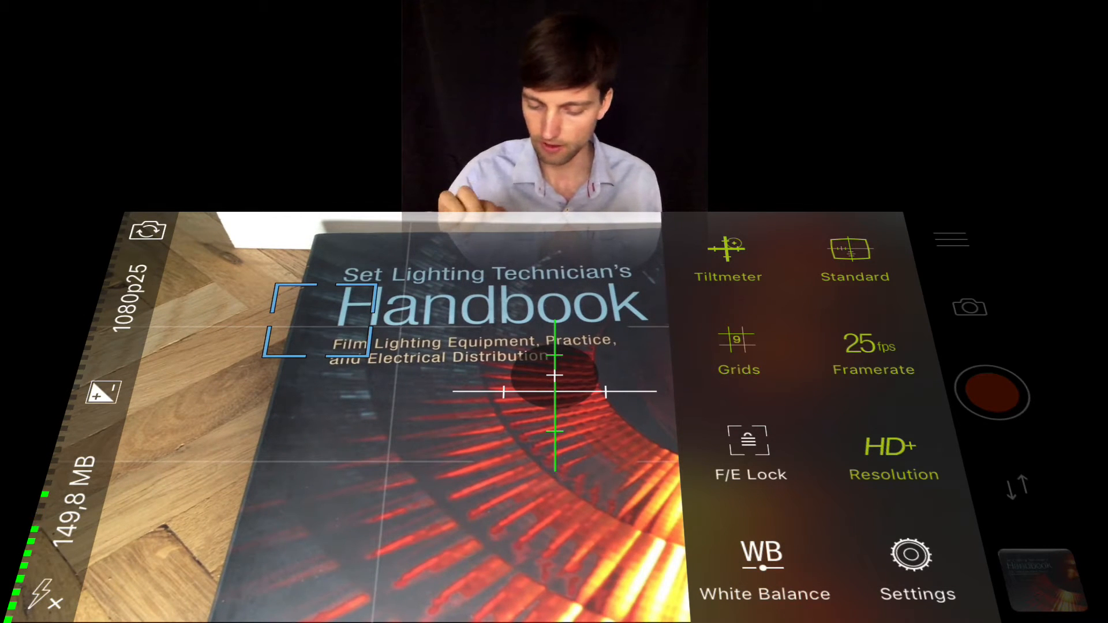
# - Cycle the on-screen display through Medium and Light back to Standard and show its help text
pyautogui.click(856, 258)
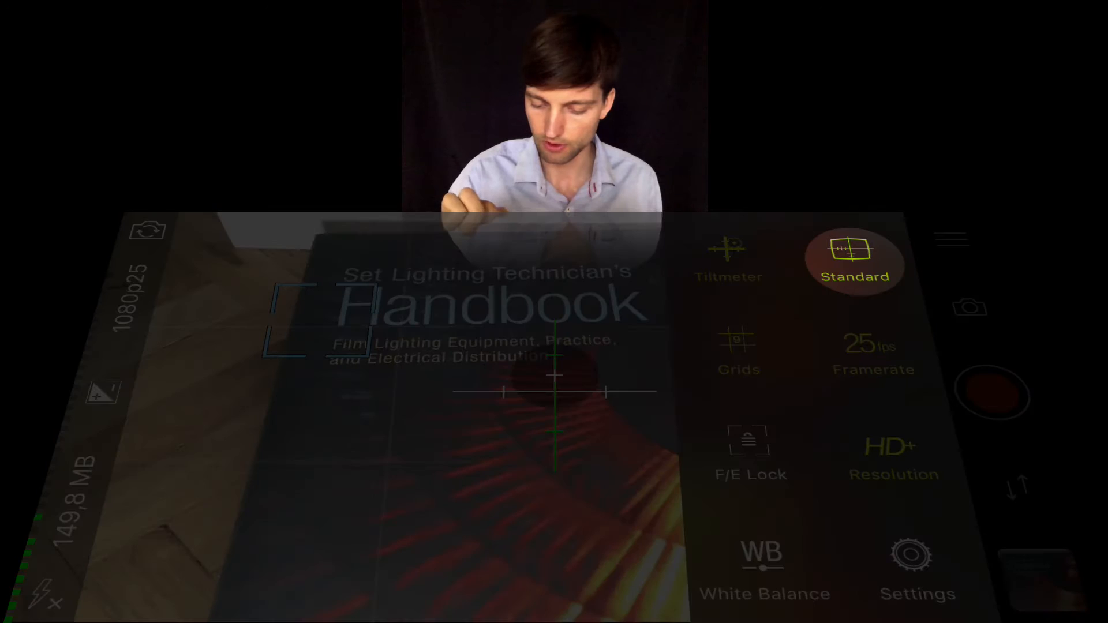
pyautogui.click(854, 263)
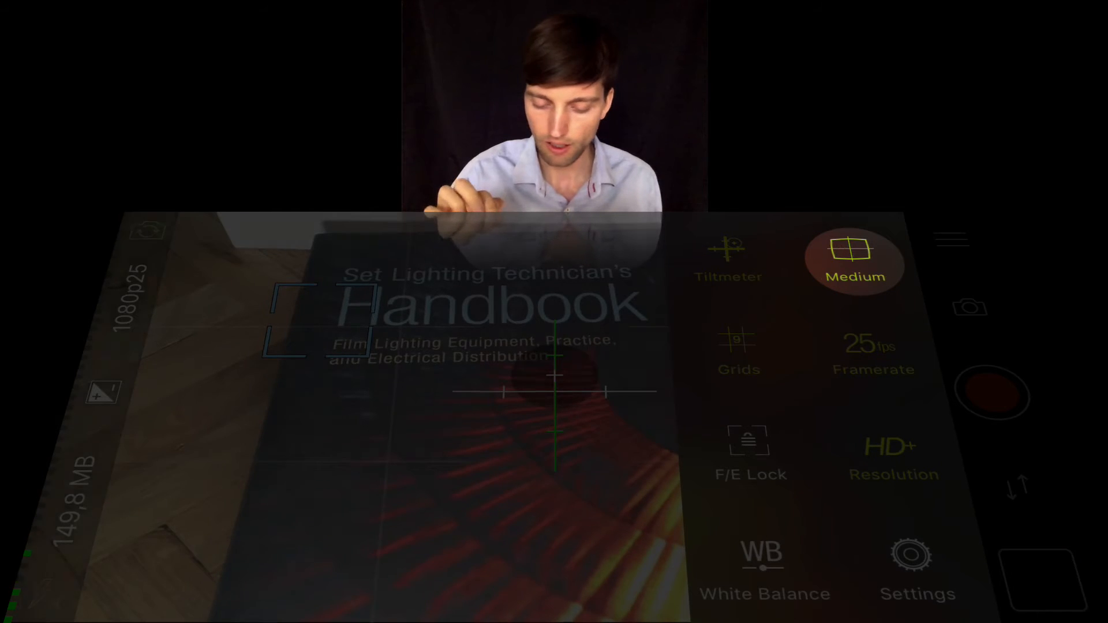
pyautogui.click(855, 262)
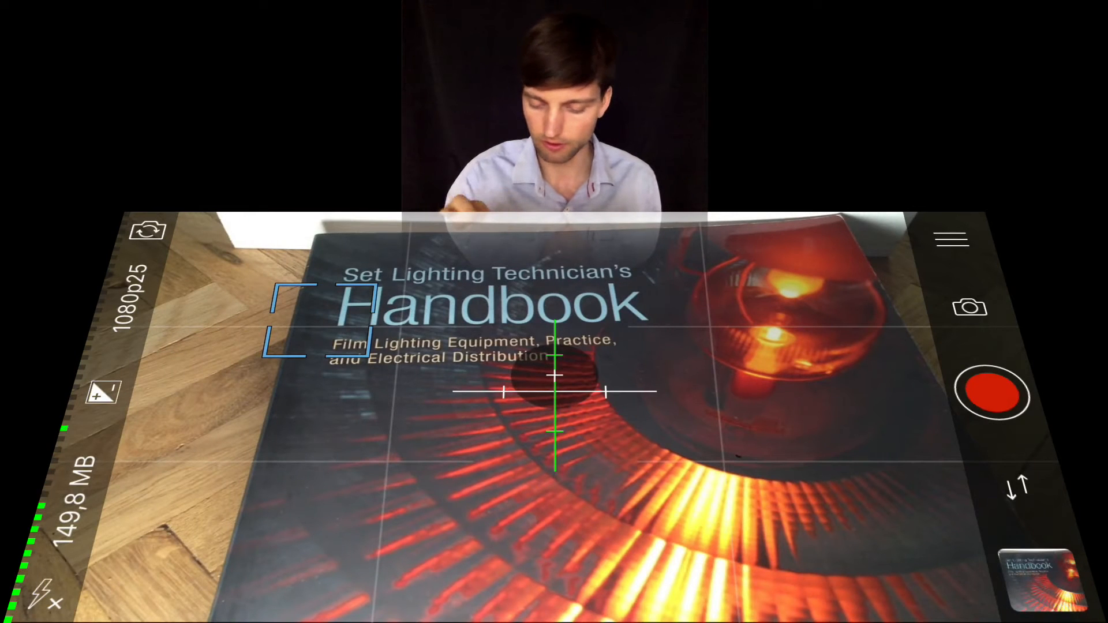
pyautogui.click(950, 238)
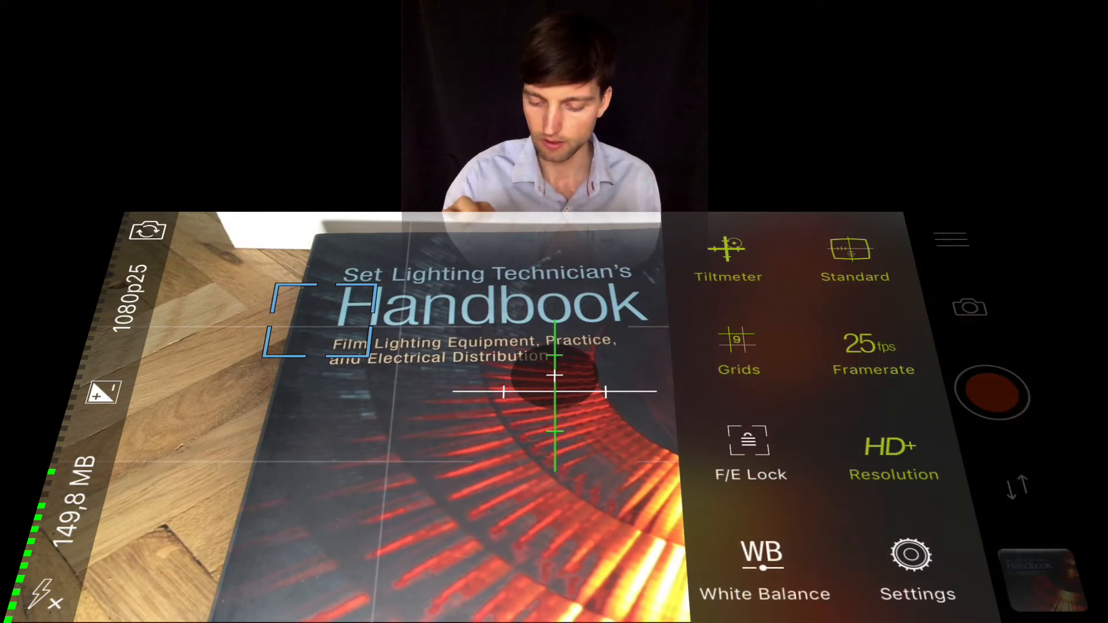
pyautogui.click(950, 239)
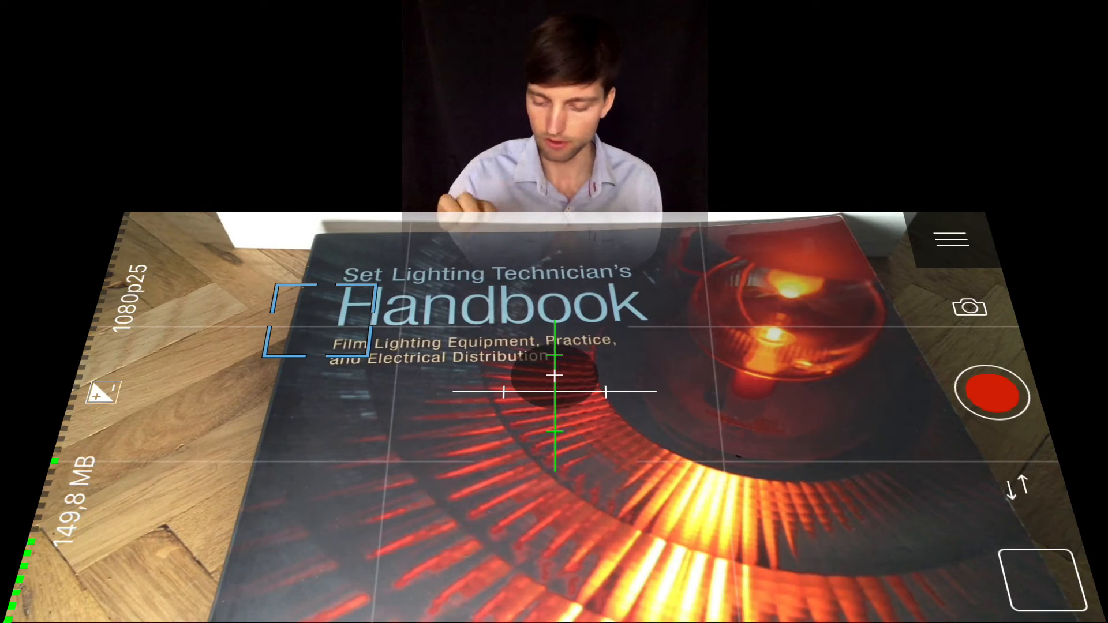
pyautogui.click(950, 239)
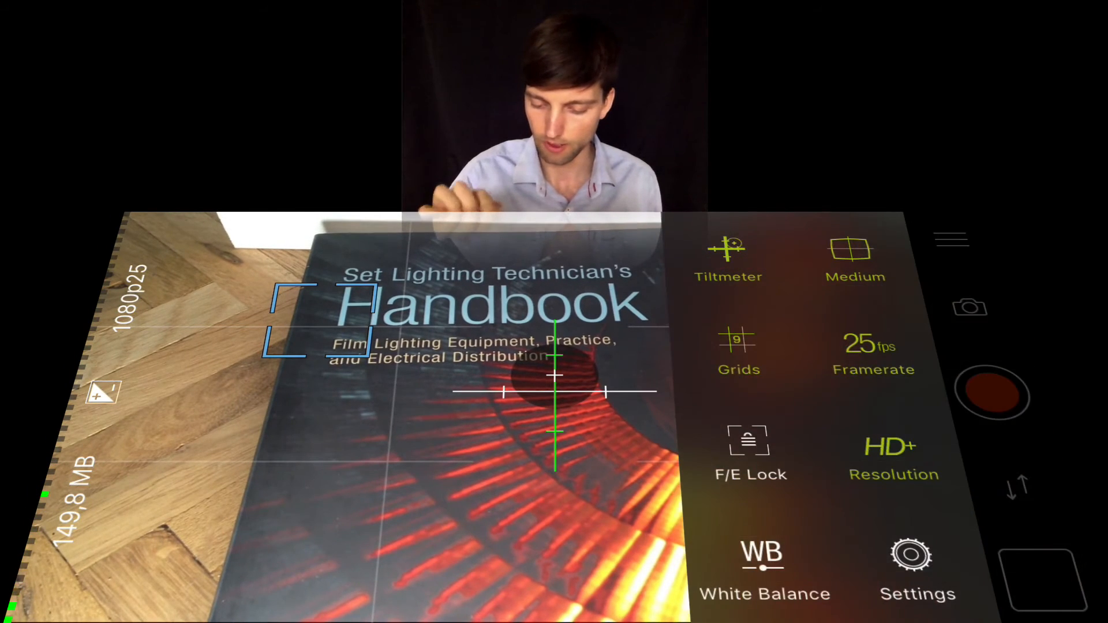
pyautogui.click(950, 239)
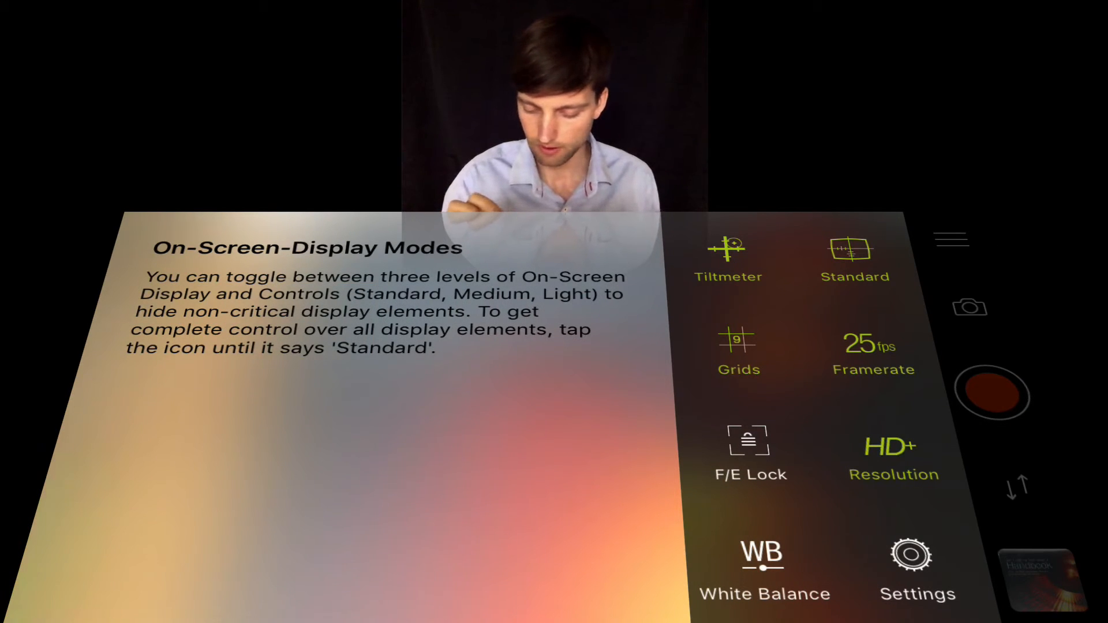
# - Expand all Settings options and scroll to Video Mode Options (Audio Level Meter on, Video Zoom off)
pyautogui.click(917, 556)
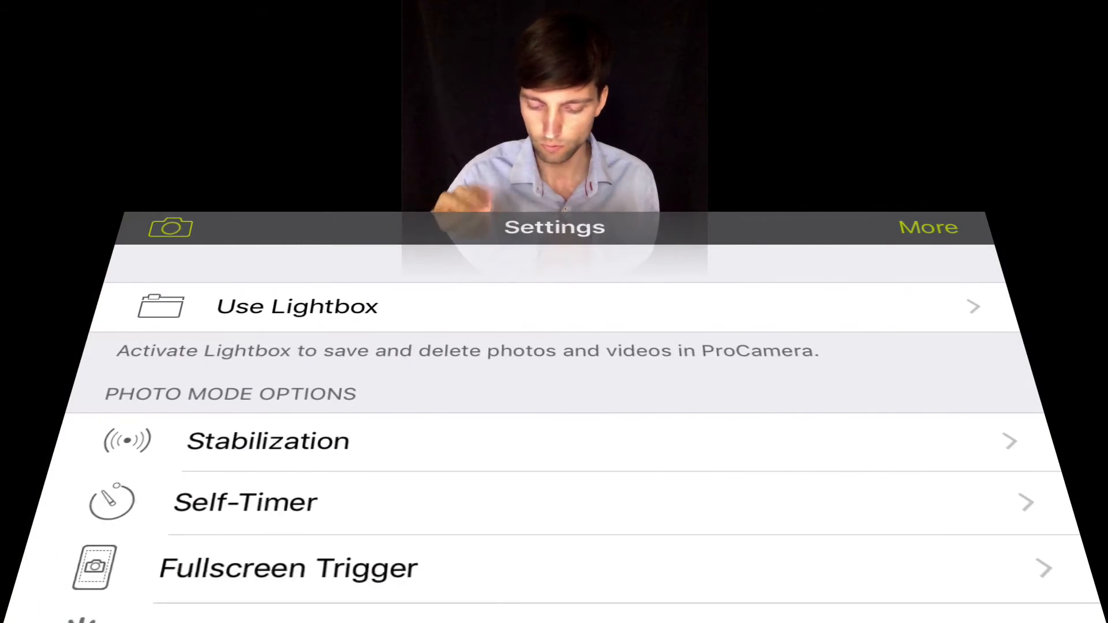
pyautogui.click(929, 227)
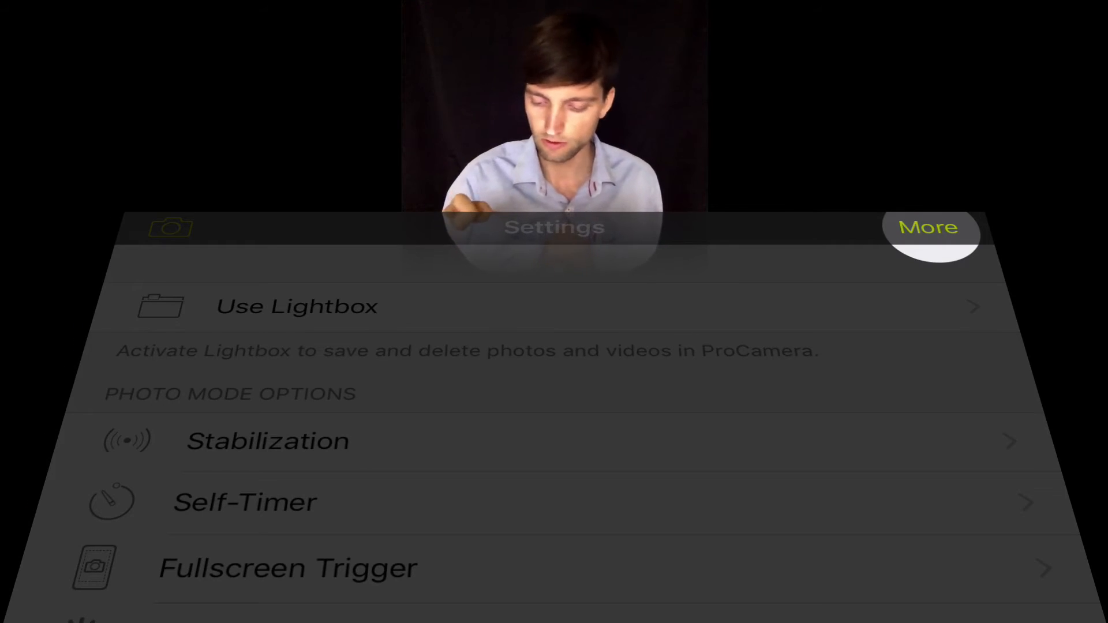
pyautogui.click(929, 228)
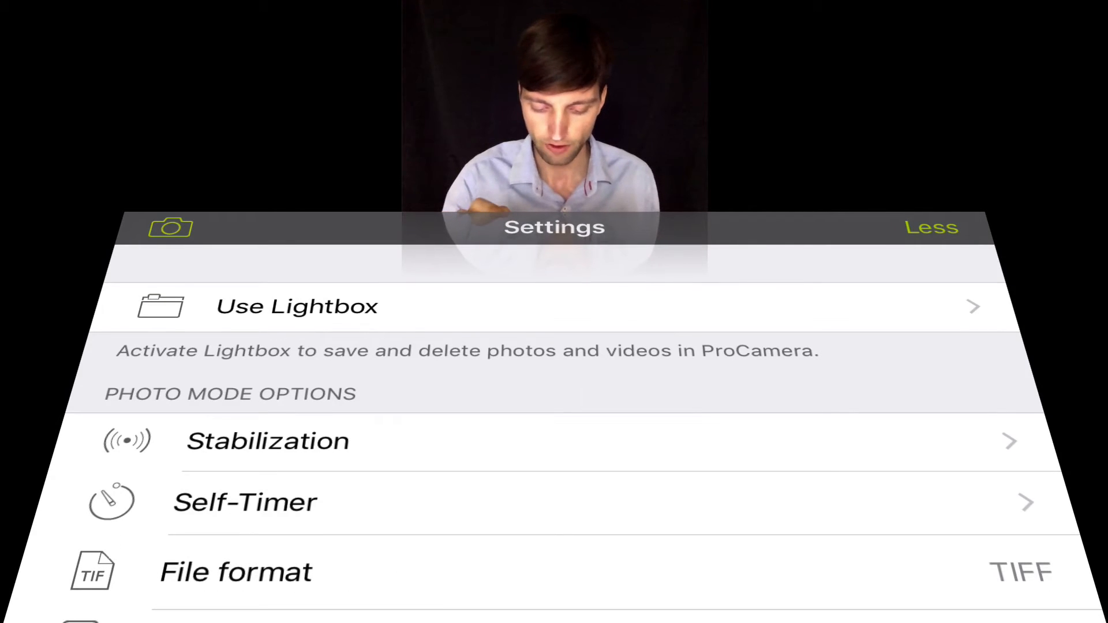
pyautogui.scroll(3)
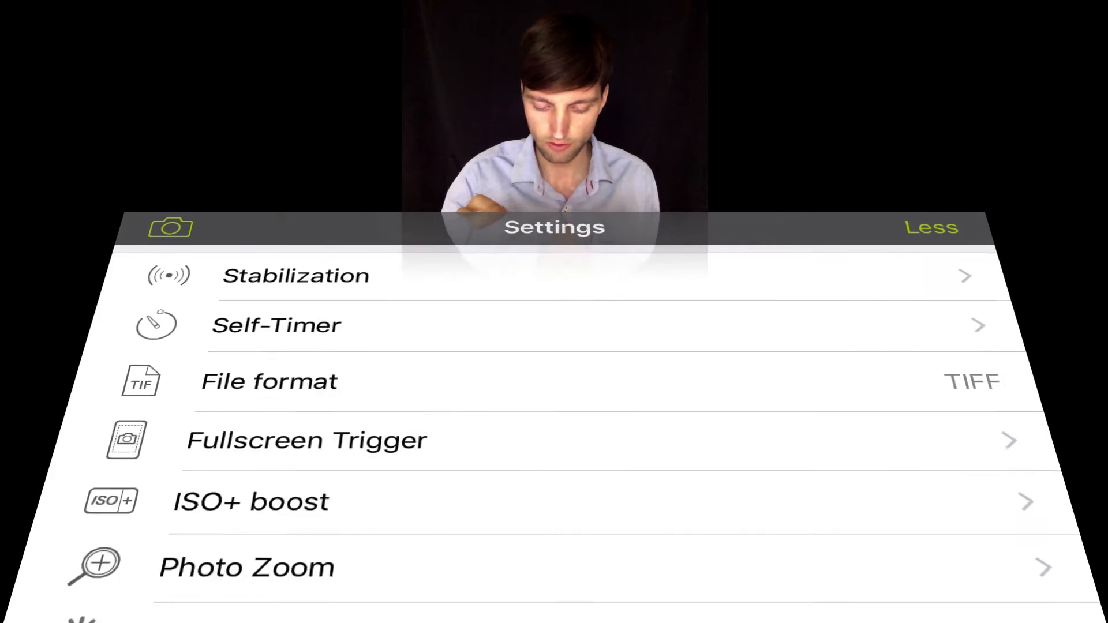
pyautogui.scroll(-3)
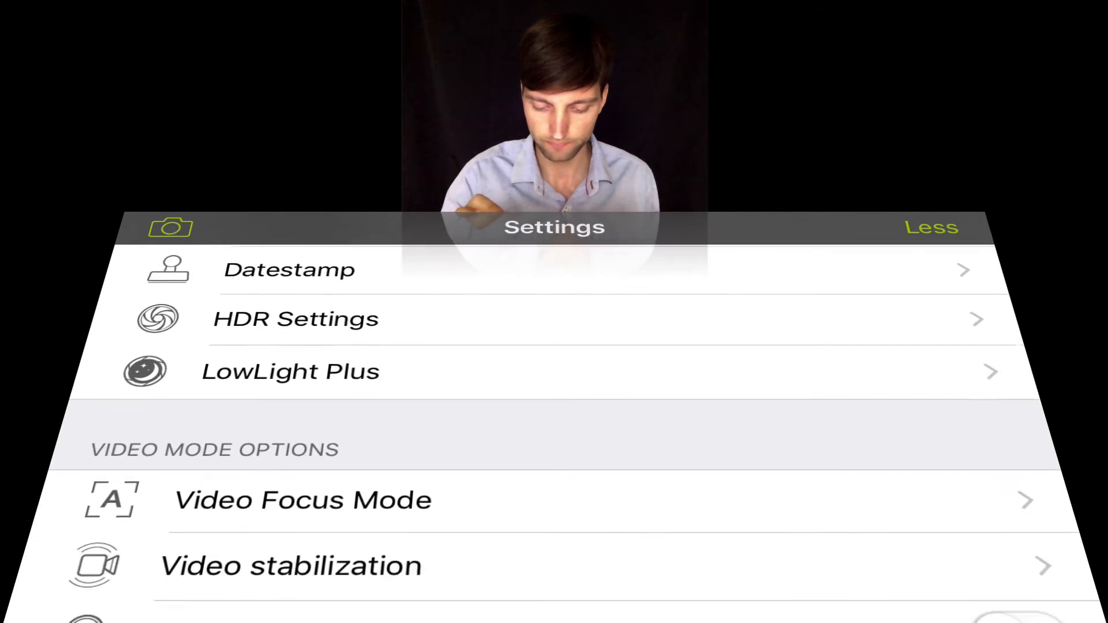
pyautogui.scroll(-3)
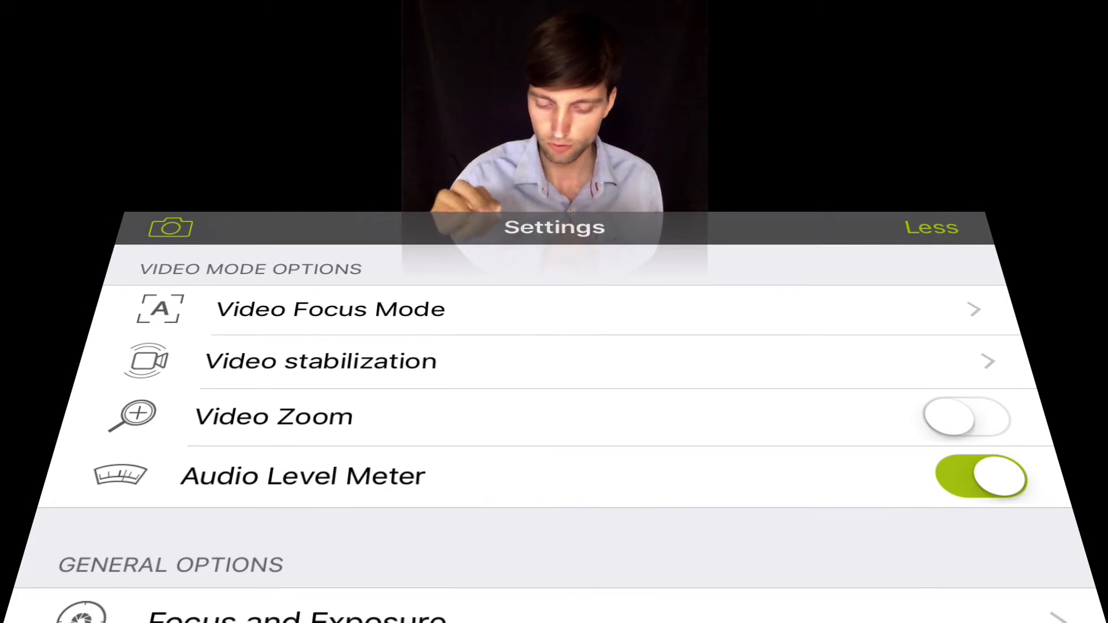
pyautogui.click(329, 309)
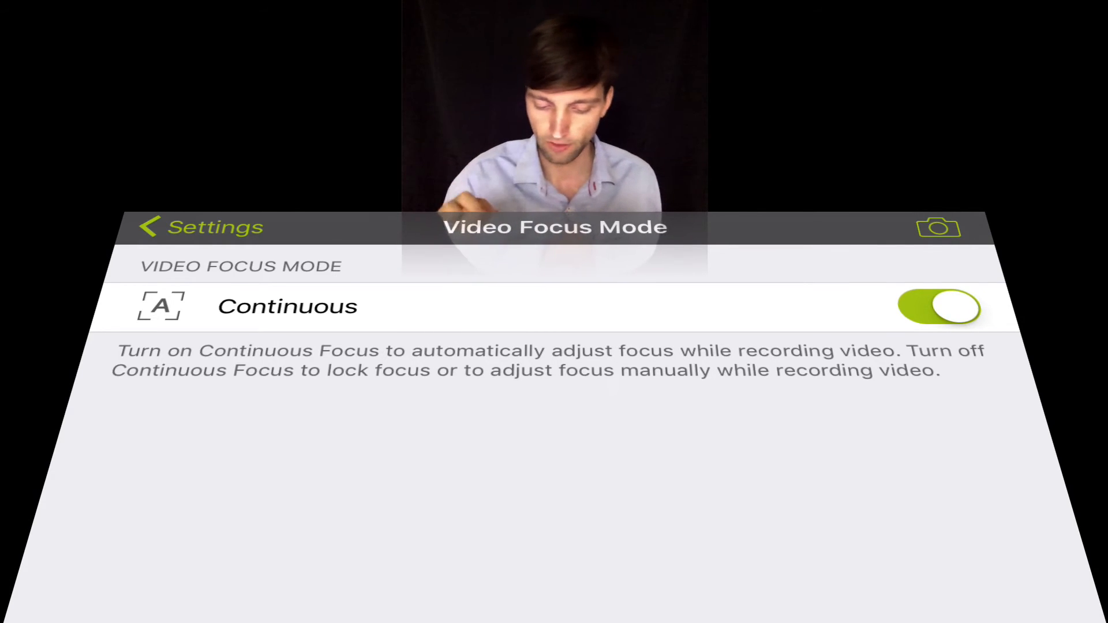
pyautogui.click(200, 227)
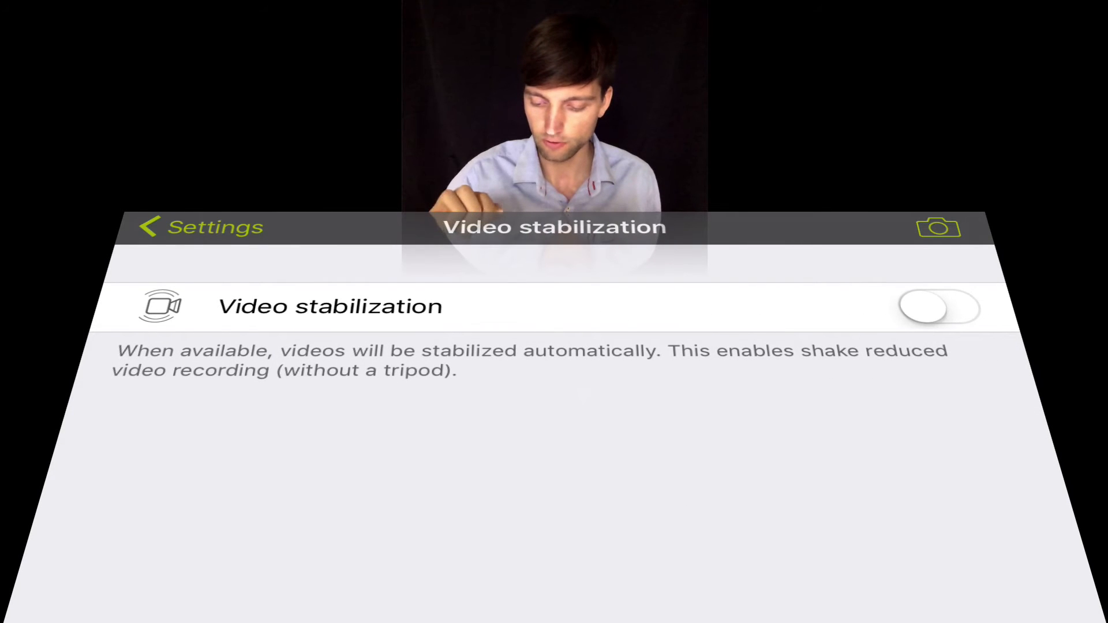
pyautogui.click(938, 308)
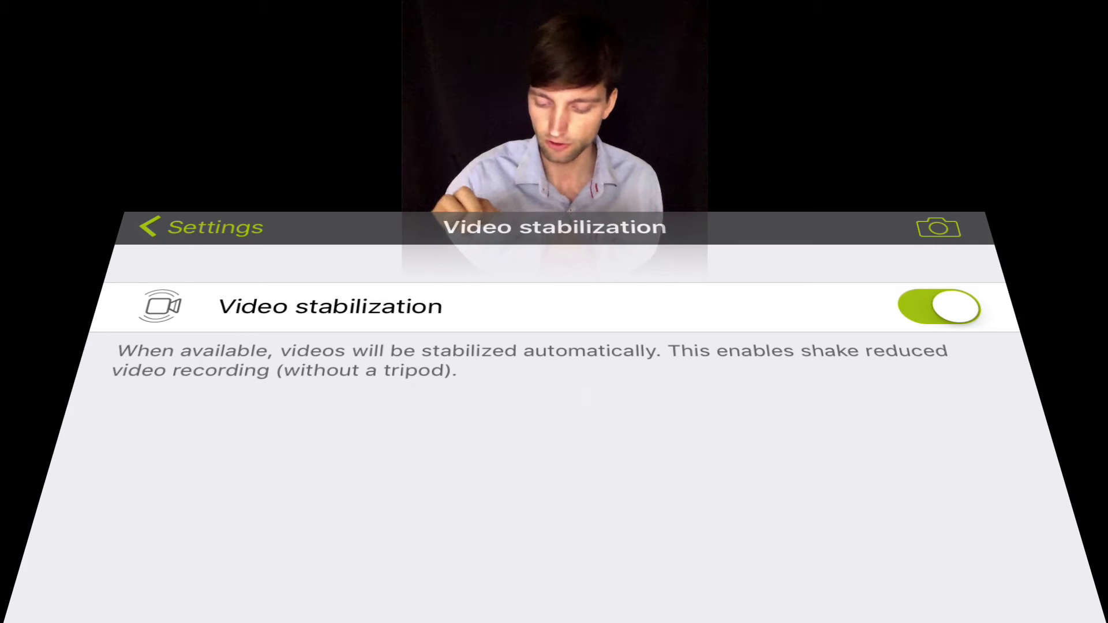
pyautogui.click(939, 308)
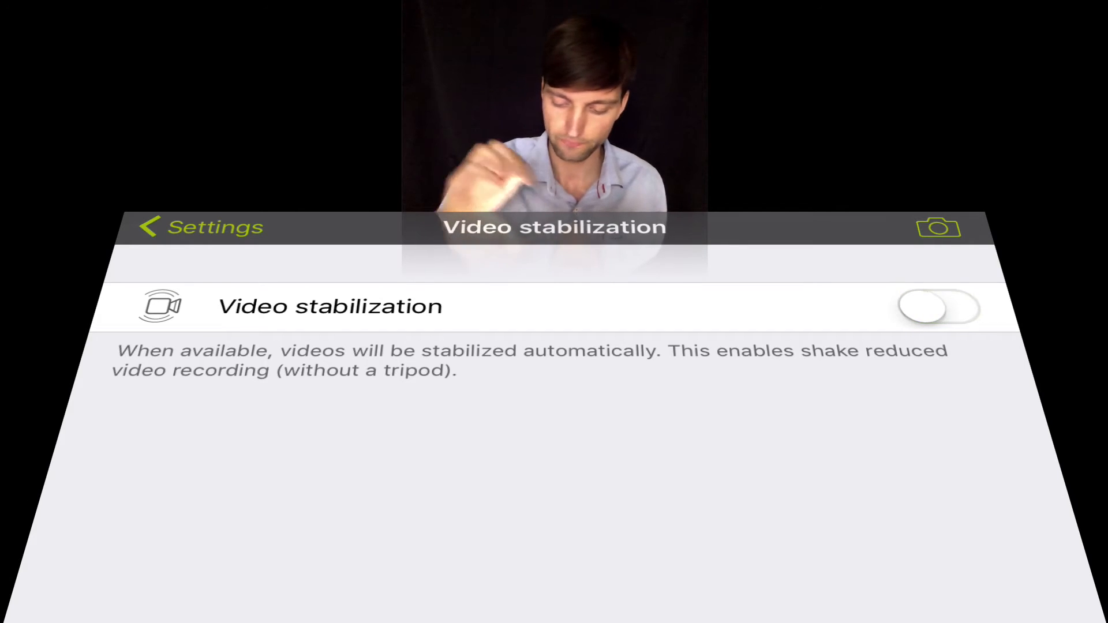
pyautogui.click(201, 227)
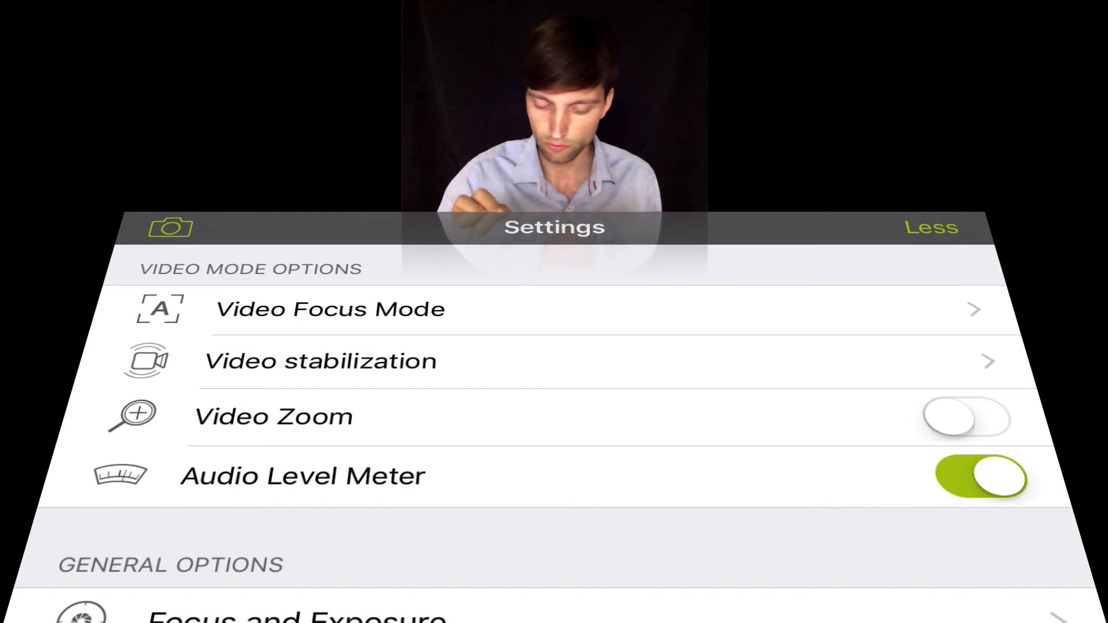
pyautogui.click(966, 417)
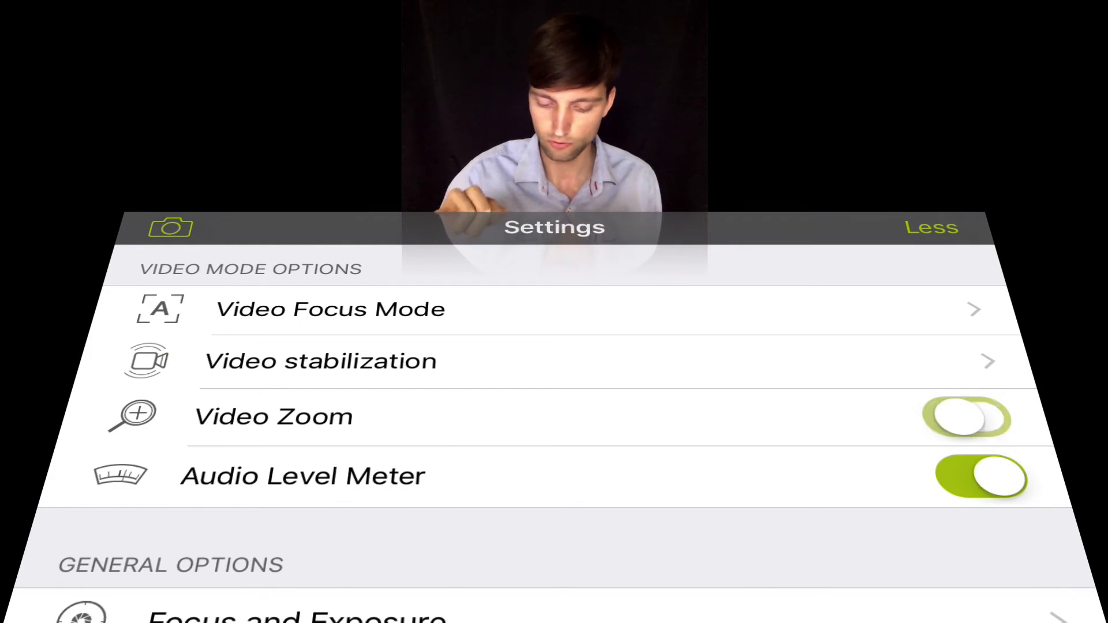
pyautogui.click(966, 416)
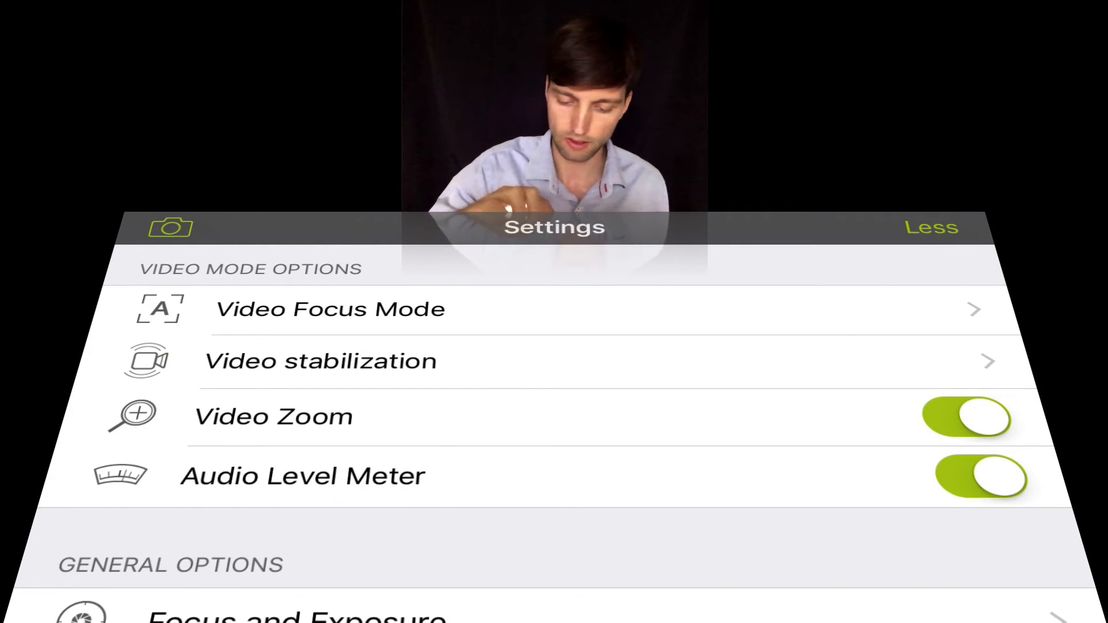
pyautogui.click(931, 227)
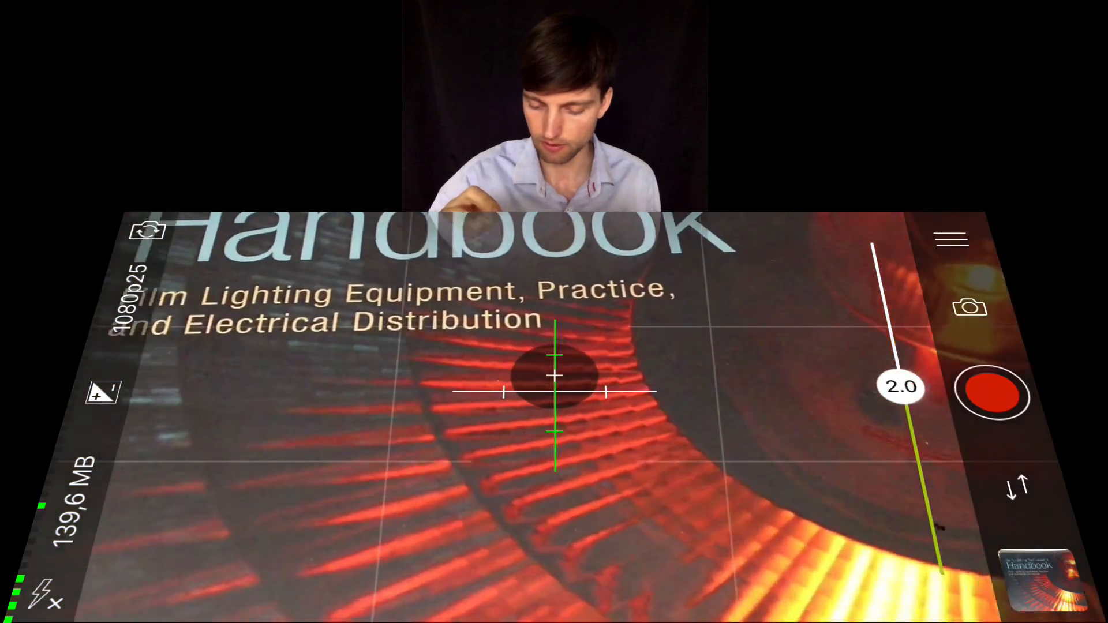
pyautogui.click(950, 238)
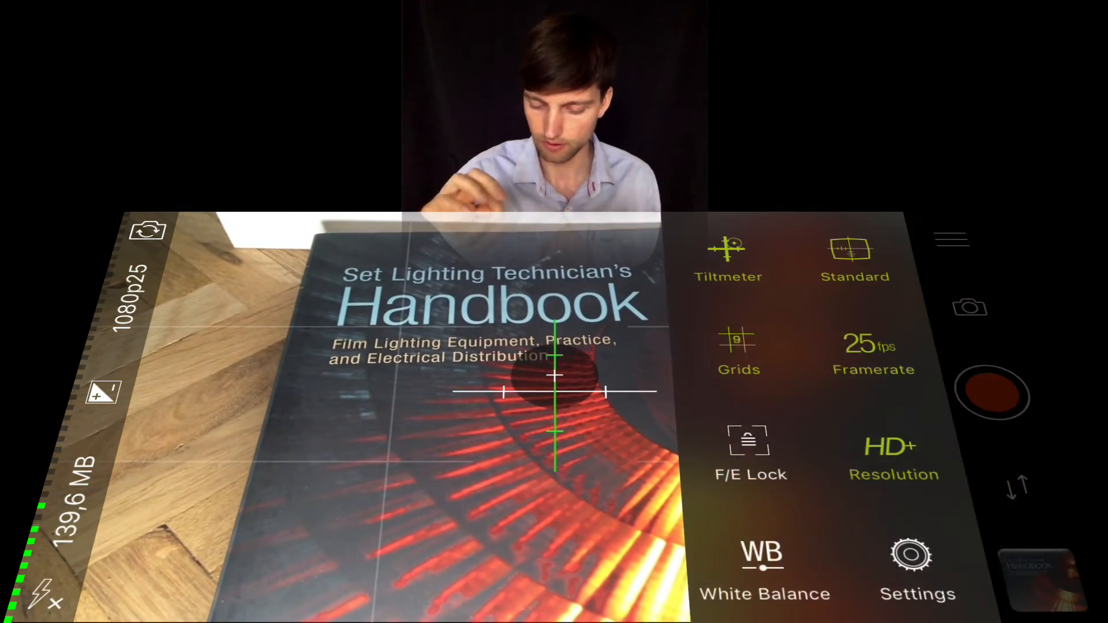
pyautogui.click(917, 557)
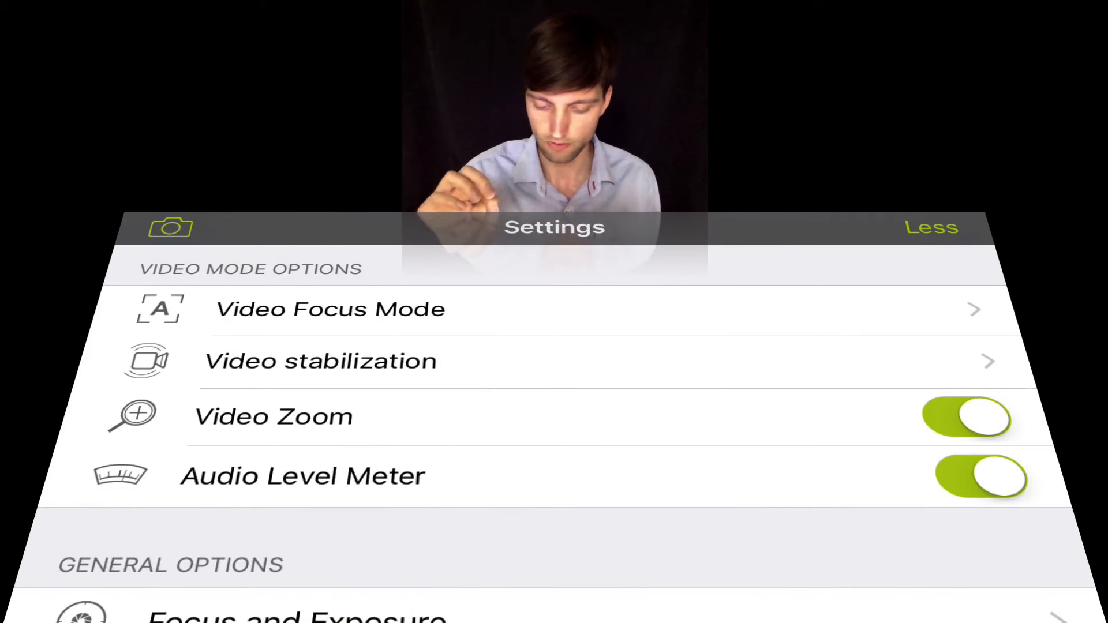
pyautogui.click(966, 416)
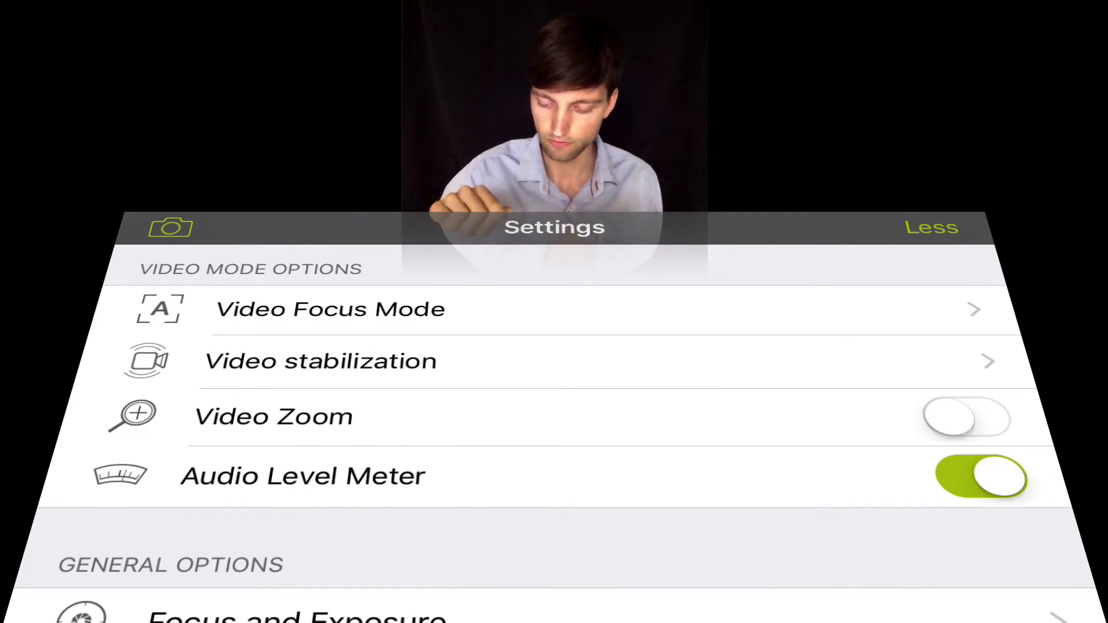
pyautogui.click(981, 476)
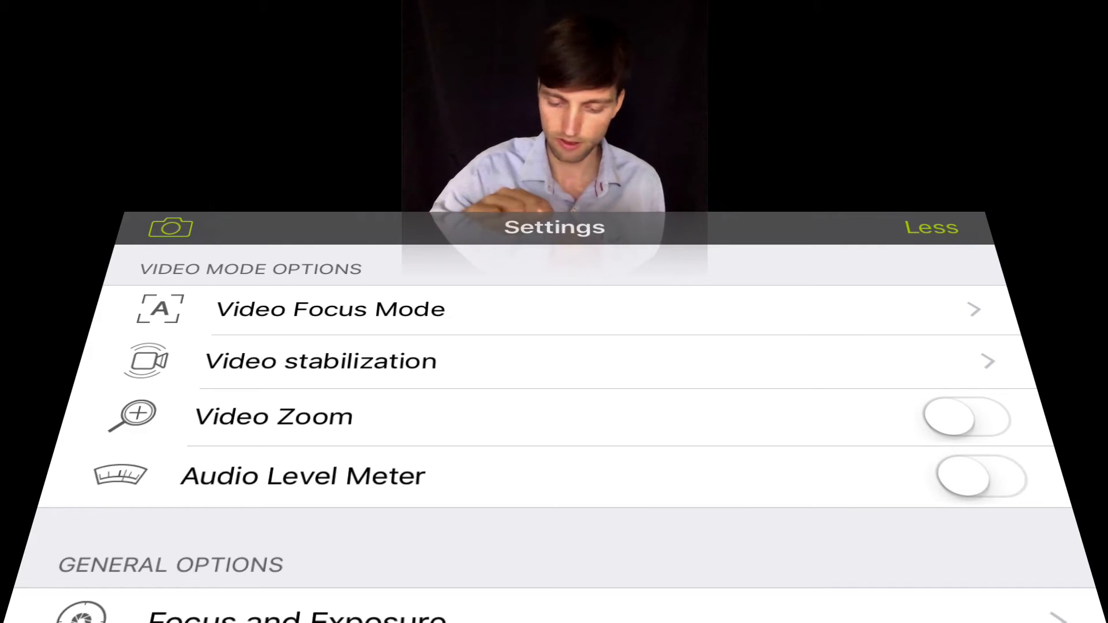
pyautogui.click(932, 227)
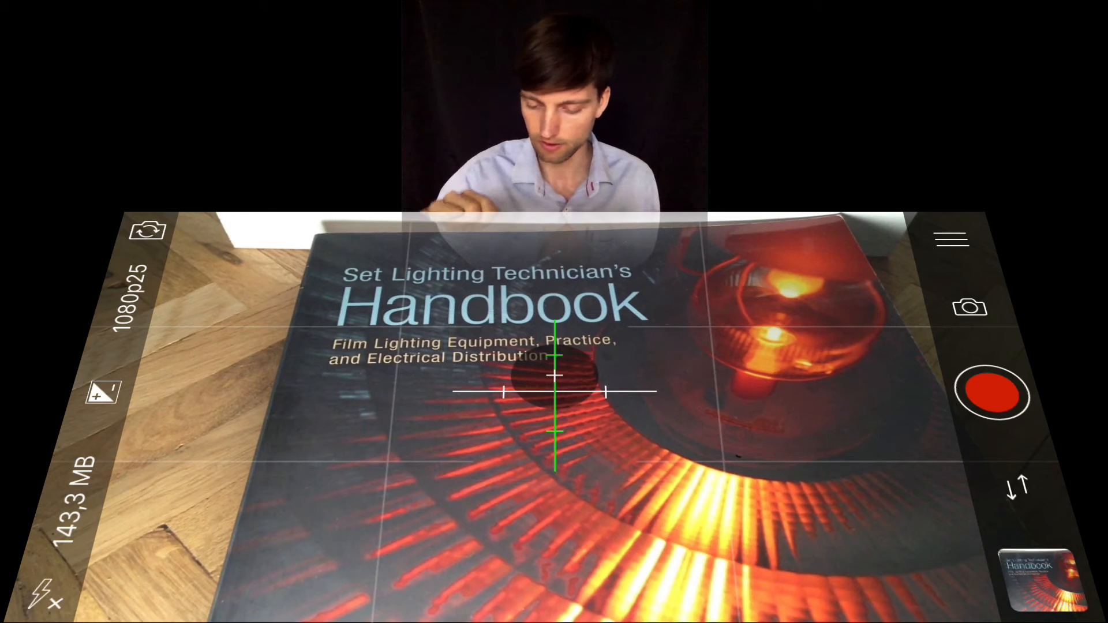
pyautogui.click(950, 239)
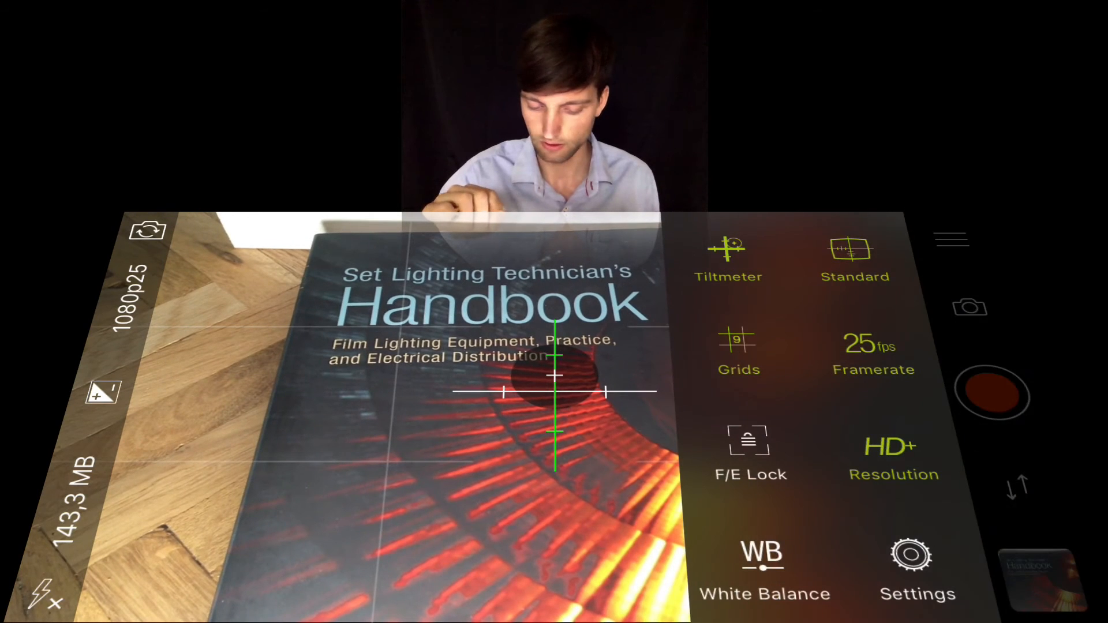
pyautogui.click(918, 572)
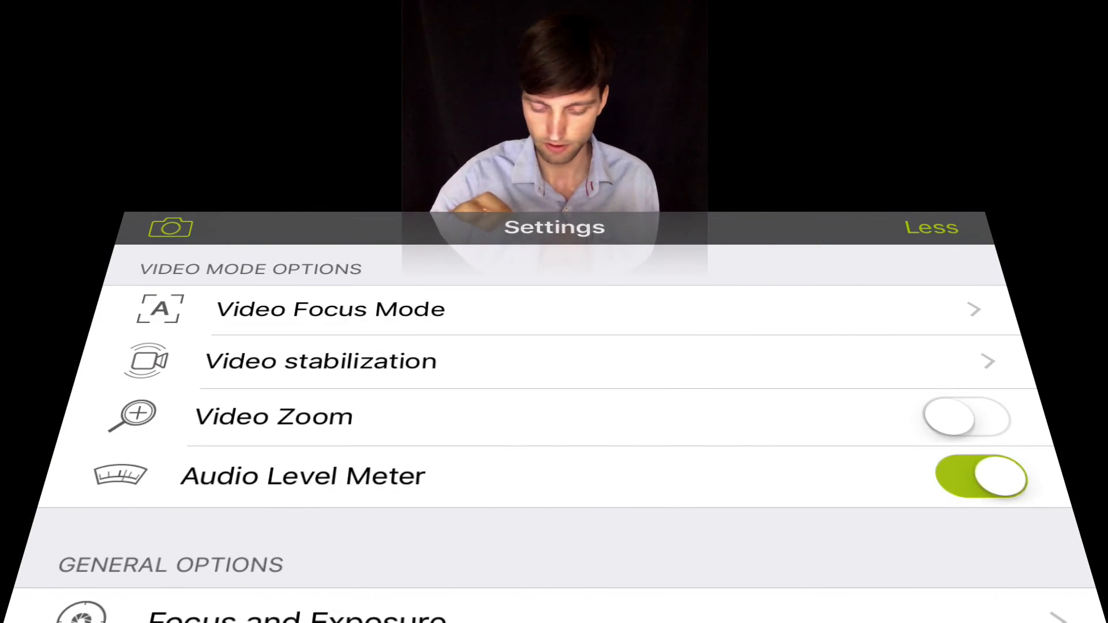
# - In Focus and Exposure, switch on Exposure Reticle (HDR), Manual focus and Always active
pyautogui.scroll(-3)
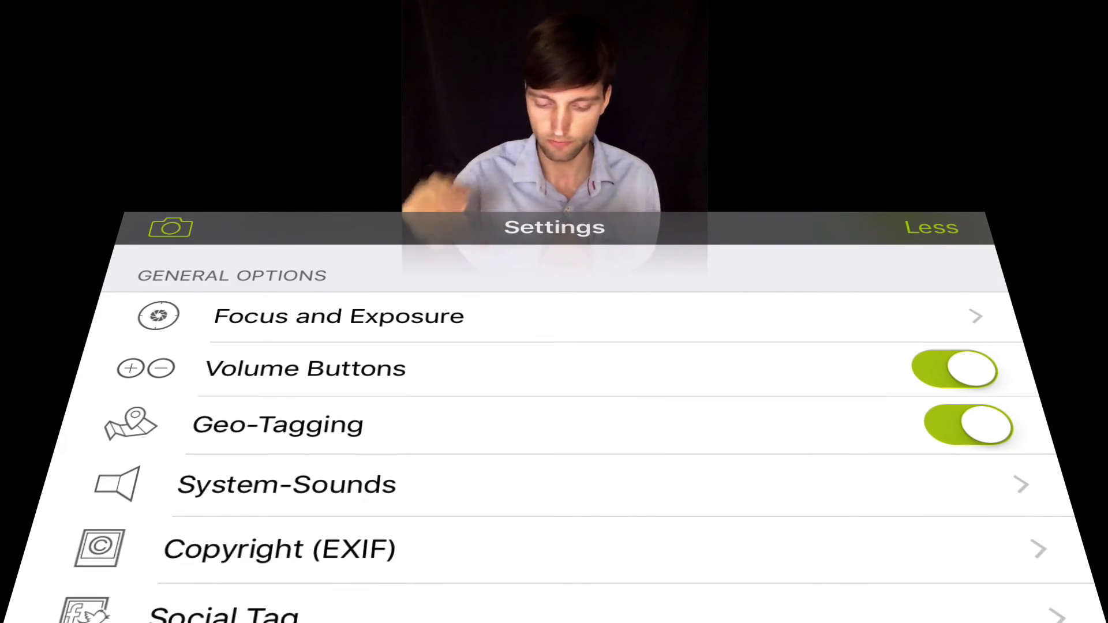
pyautogui.click(338, 315)
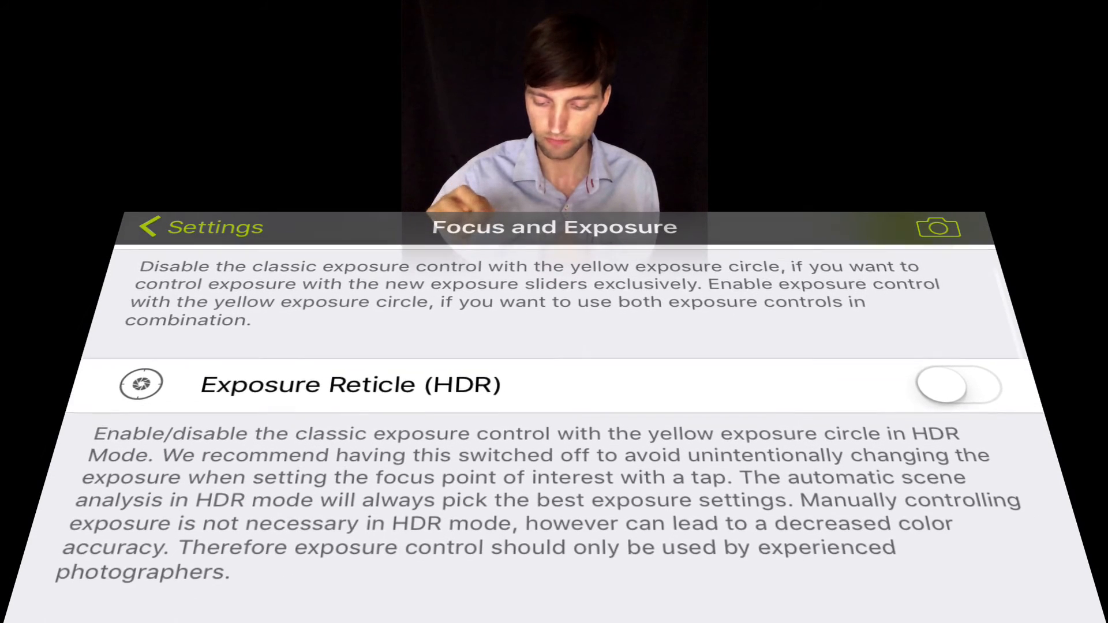
pyautogui.click(957, 386)
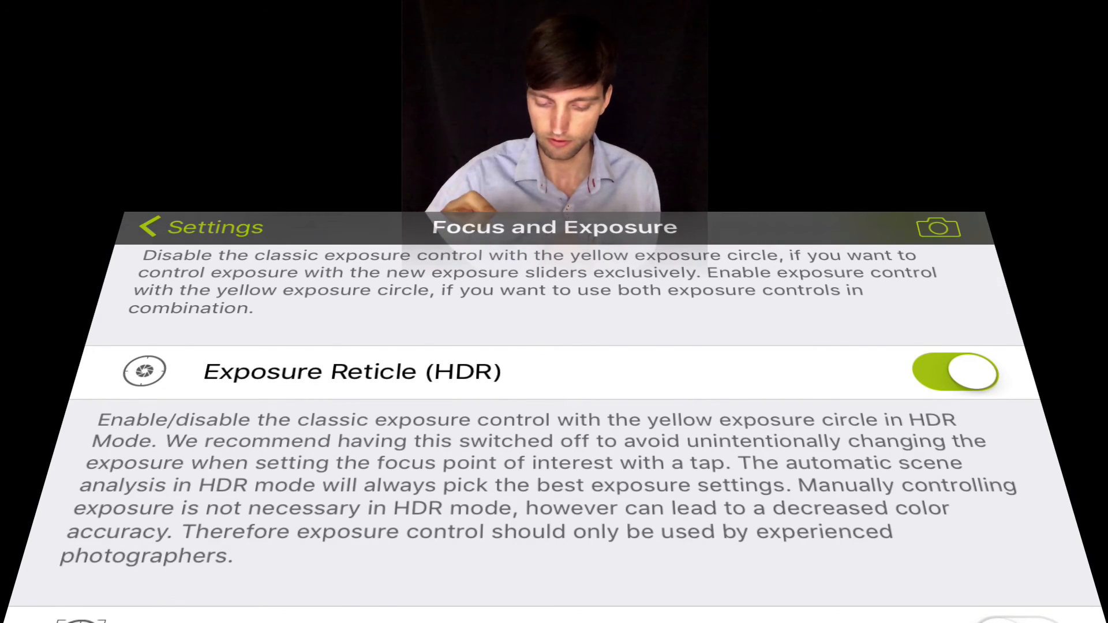
pyautogui.scroll(-3)
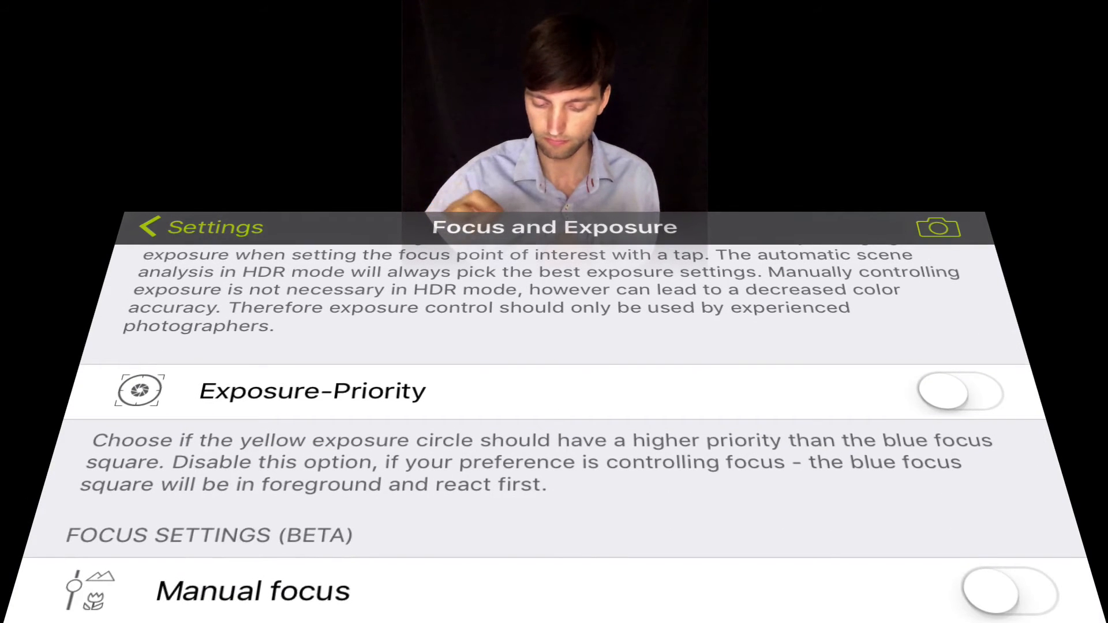
pyautogui.click(959, 393)
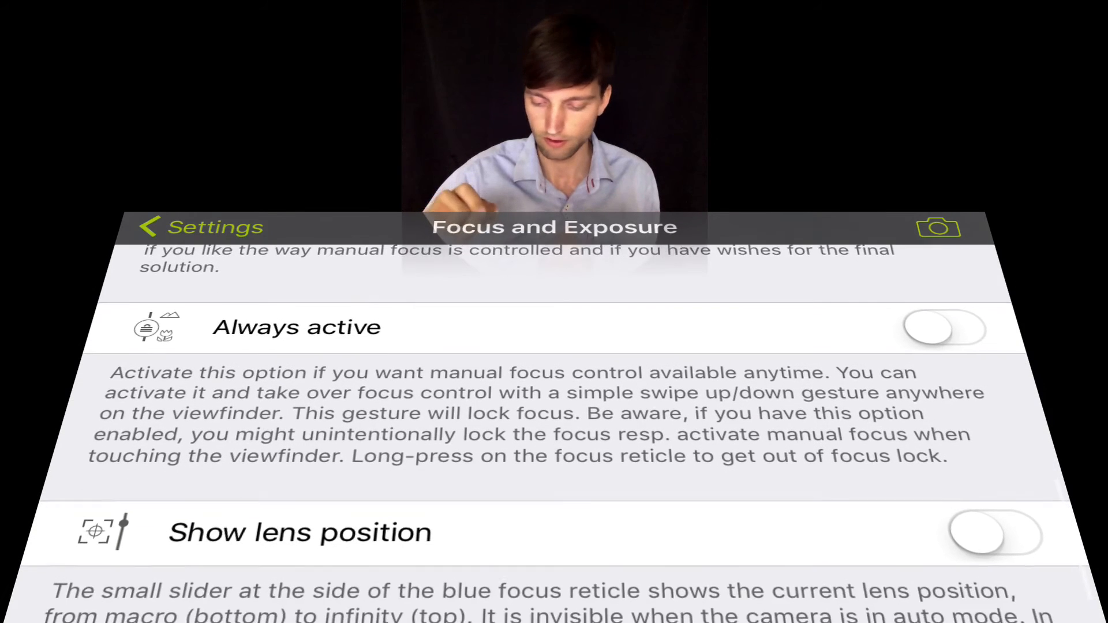
pyautogui.click(944, 326)
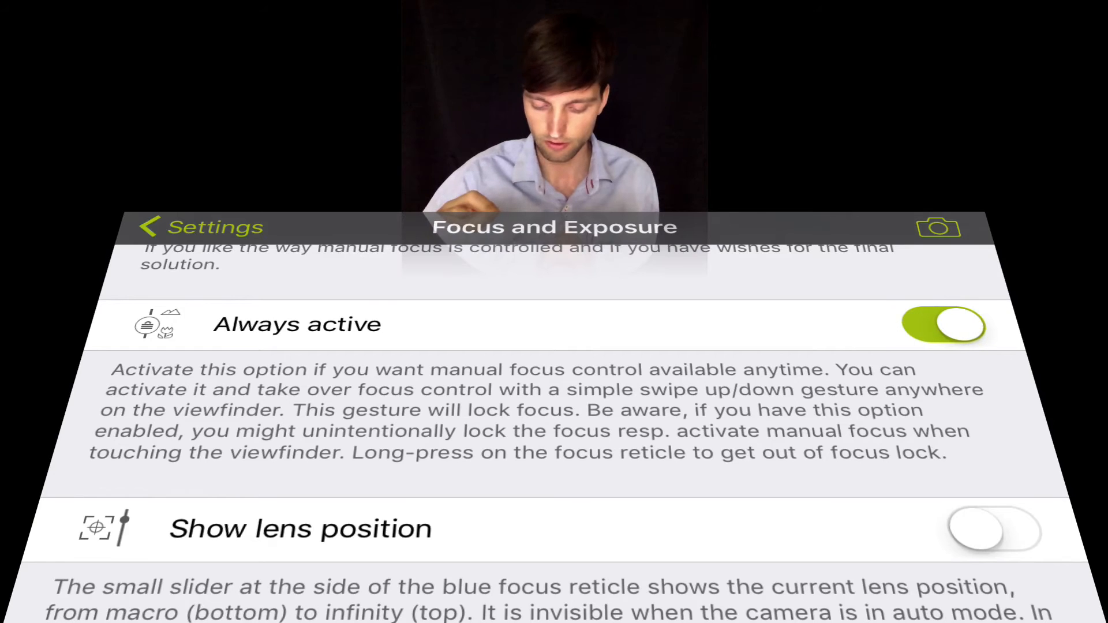
pyautogui.scroll(3)
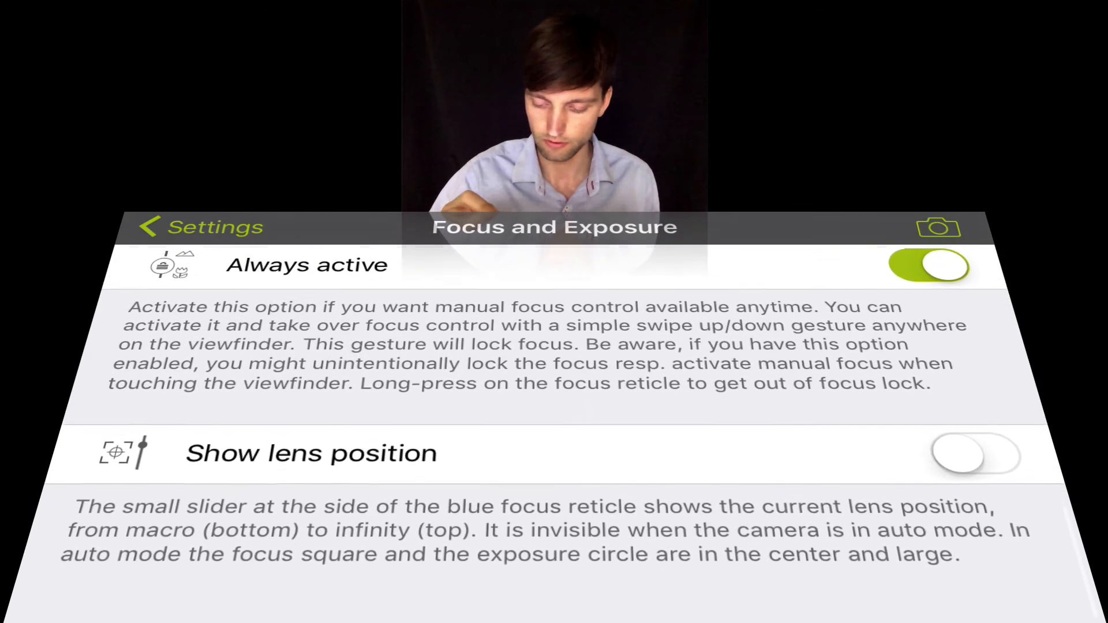
pyautogui.click(975, 466)
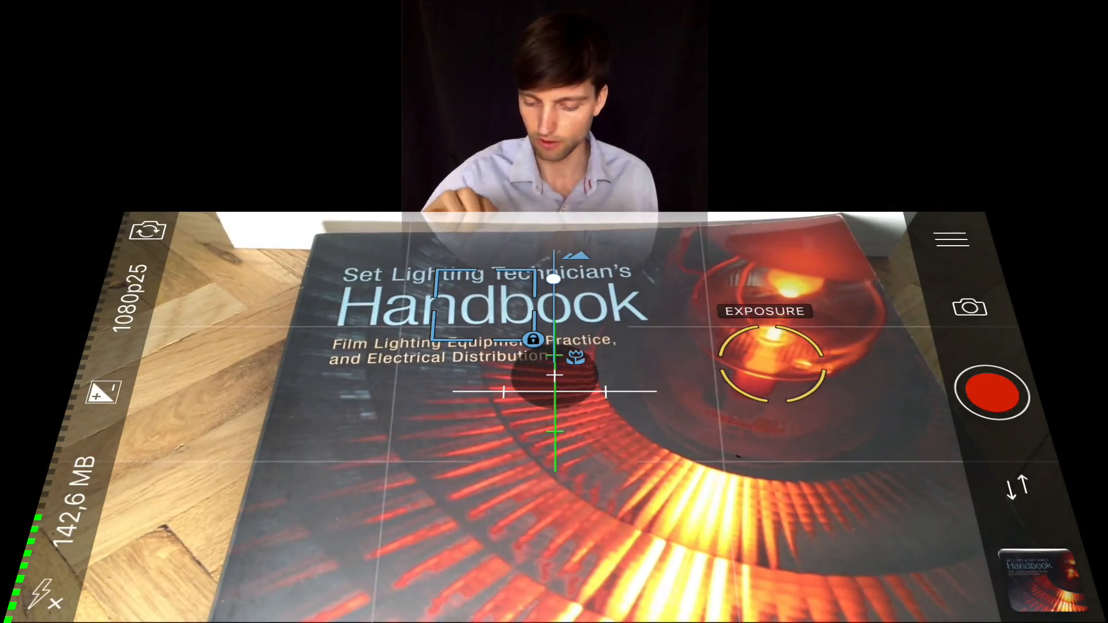
pyautogui.click(950, 238)
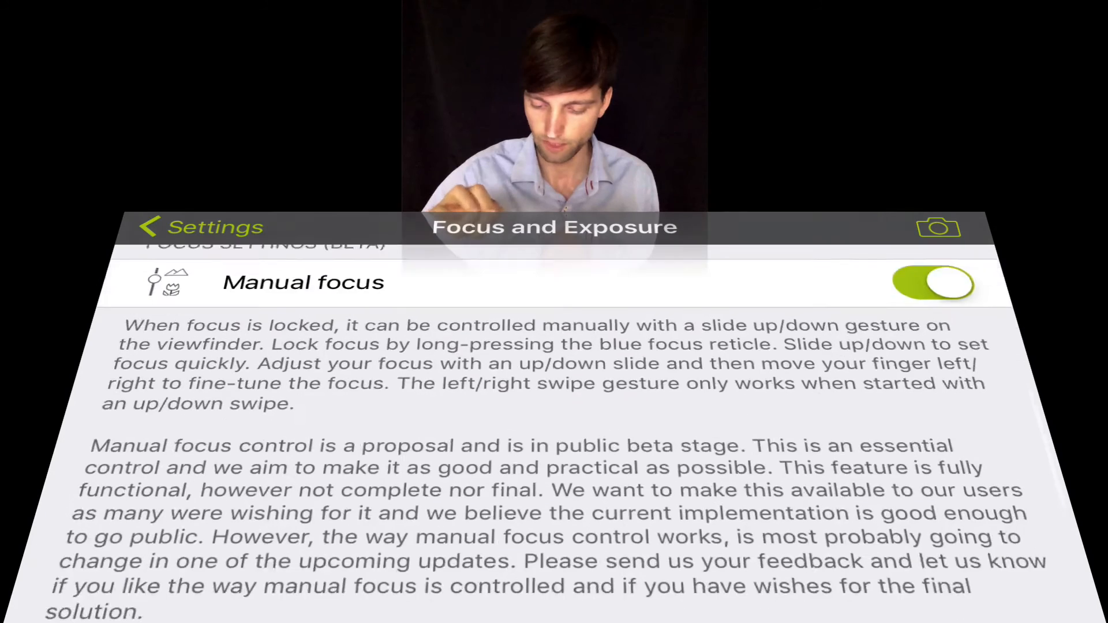
# - Switch off Manual focus and Exposure-Circle, then return to the main Settings list
pyautogui.click(931, 283)
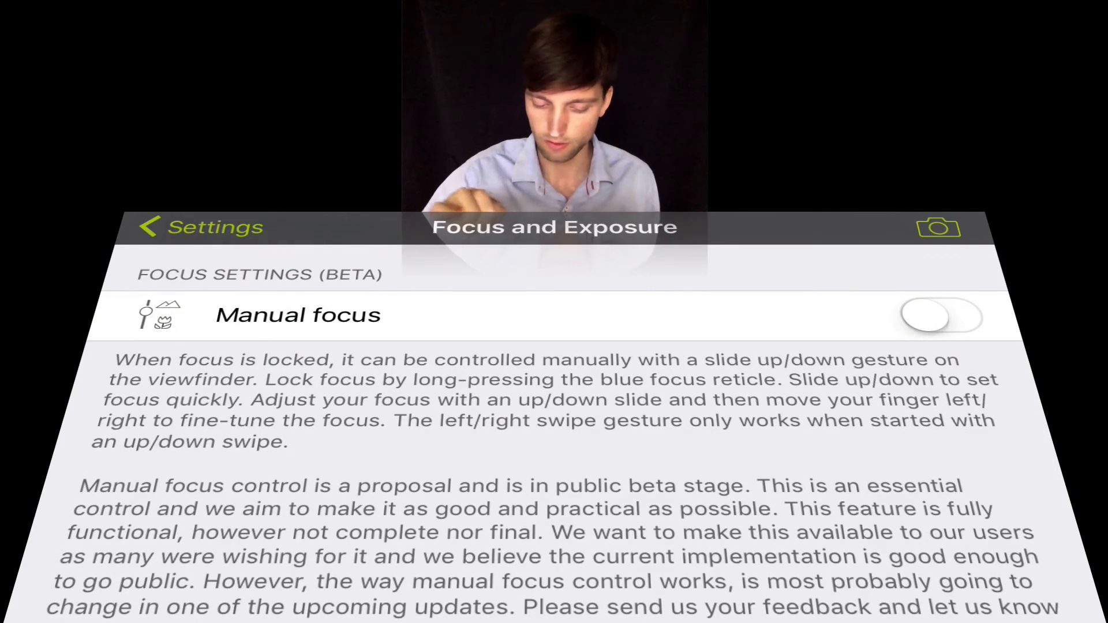
pyautogui.scroll(3)
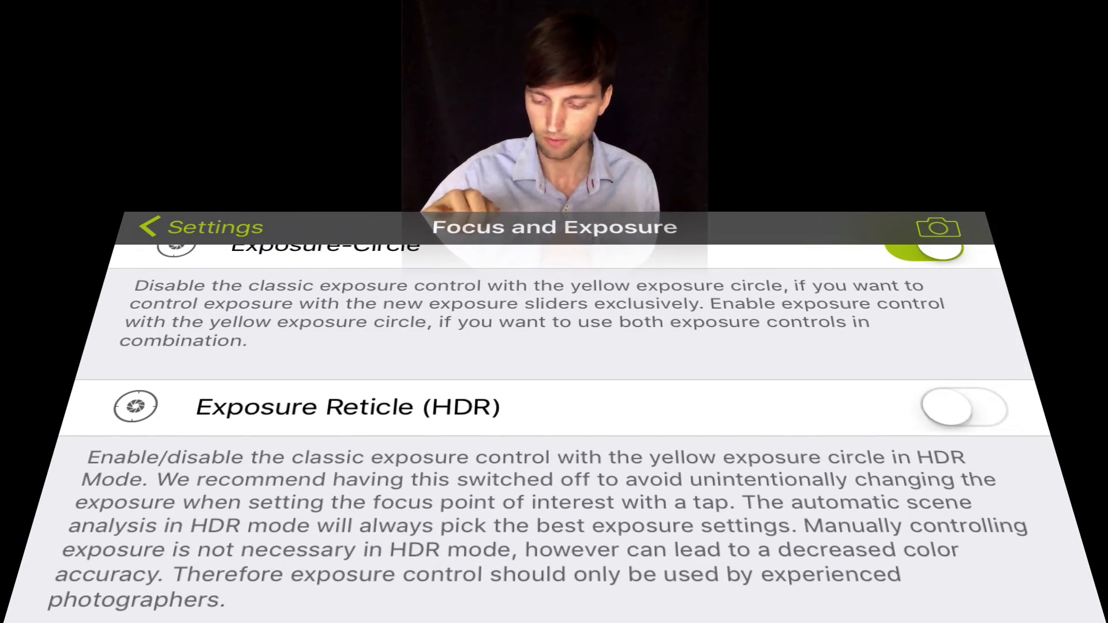
pyautogui.scroll(3)
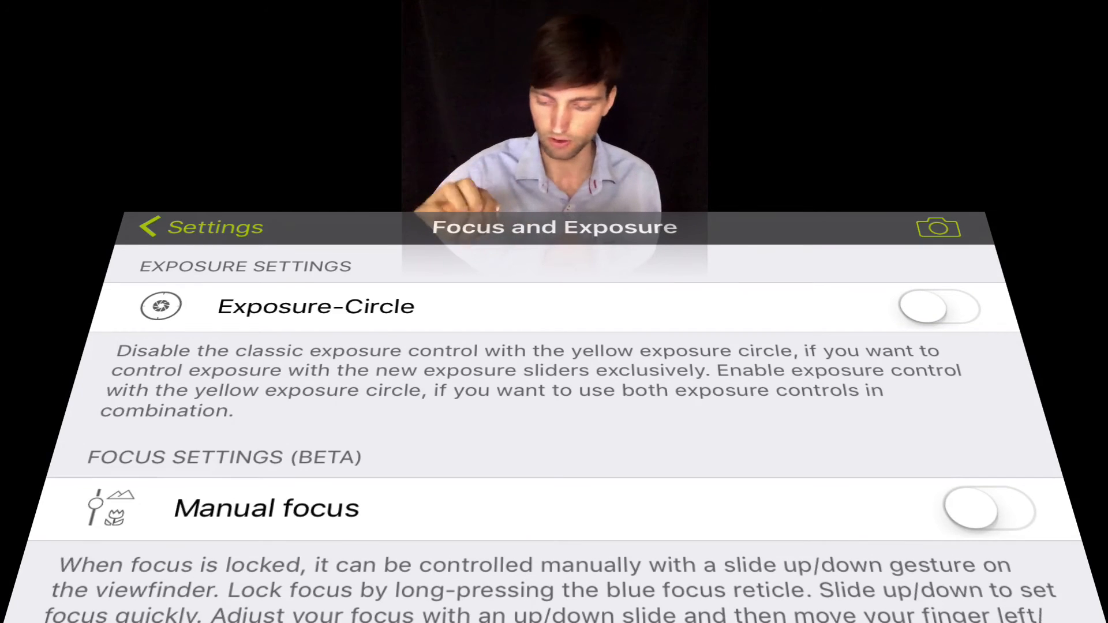
pyautogui.click(202, 227)
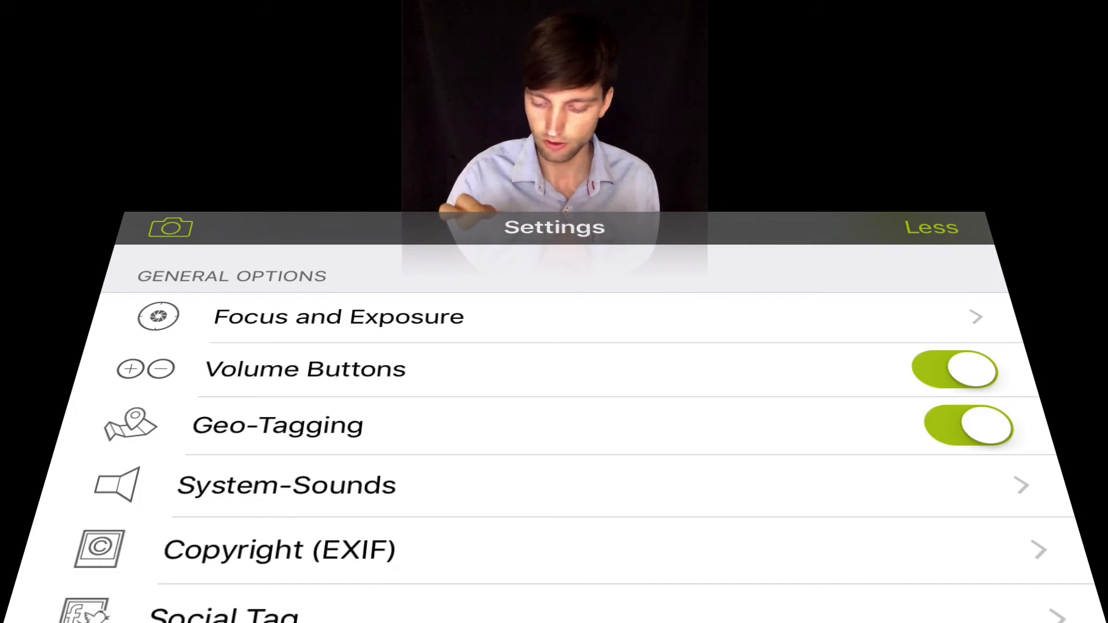
# - Turn off Volume Buttons control and open the Copyright (EXIF) page
pyautogui.click(953, 371)
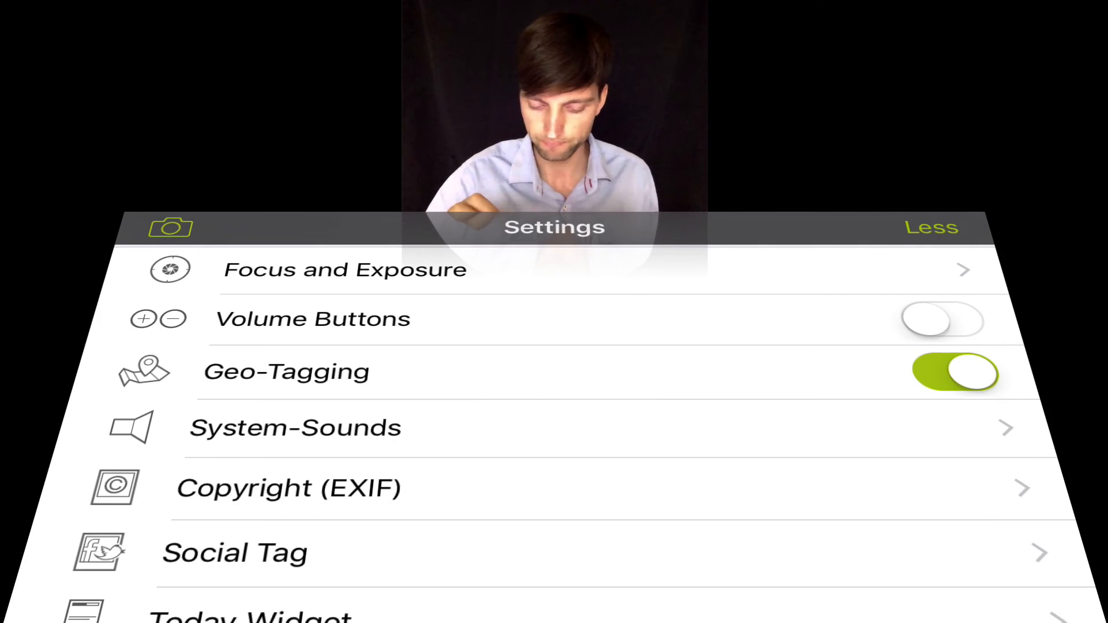
pyautogui.click(295, 428)
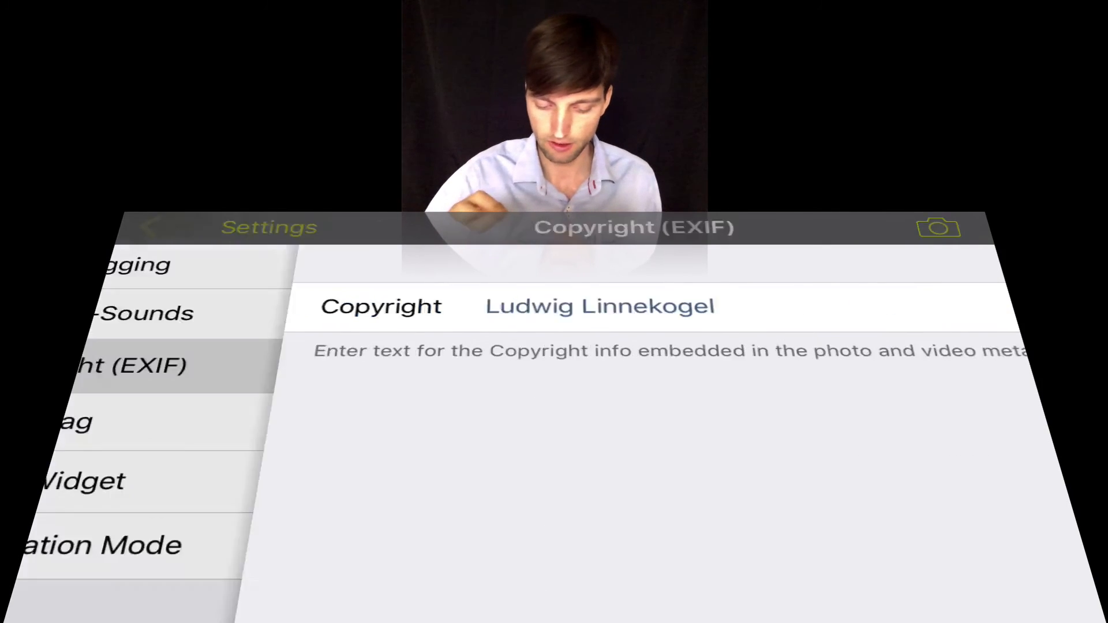
# - Open the Today Widget settings to review the Sunset/Sunrise, Blue hour and Full Moon toggles
pyautogui.click(70, 421)
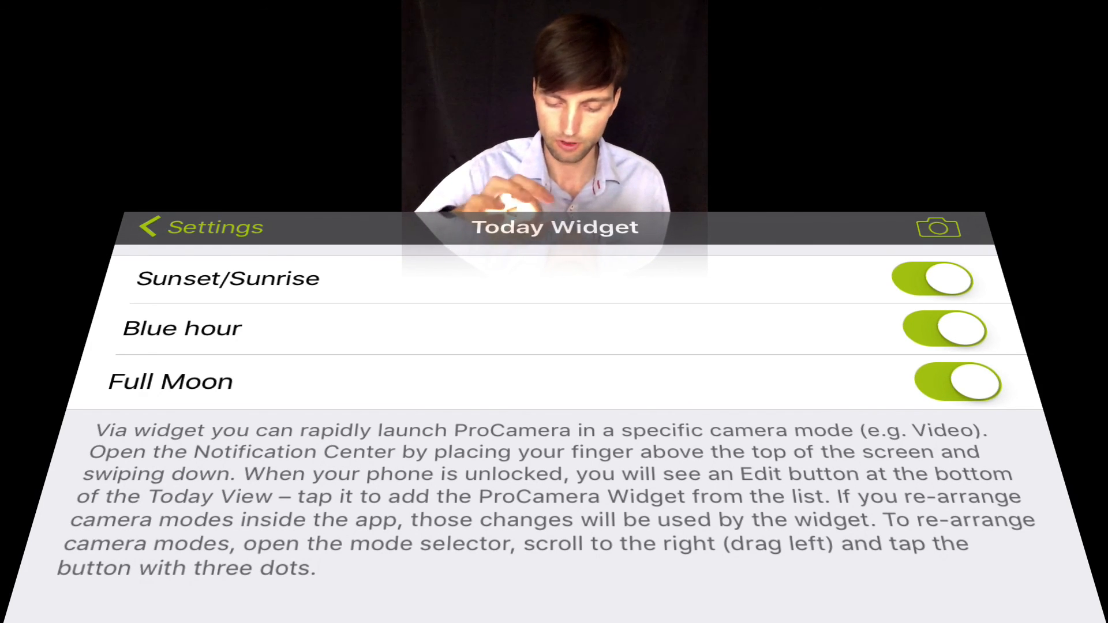
# - Switch Presentation Mode on, dismiss the restart notice, and return to Settings
pyautogui.click(201, 227)
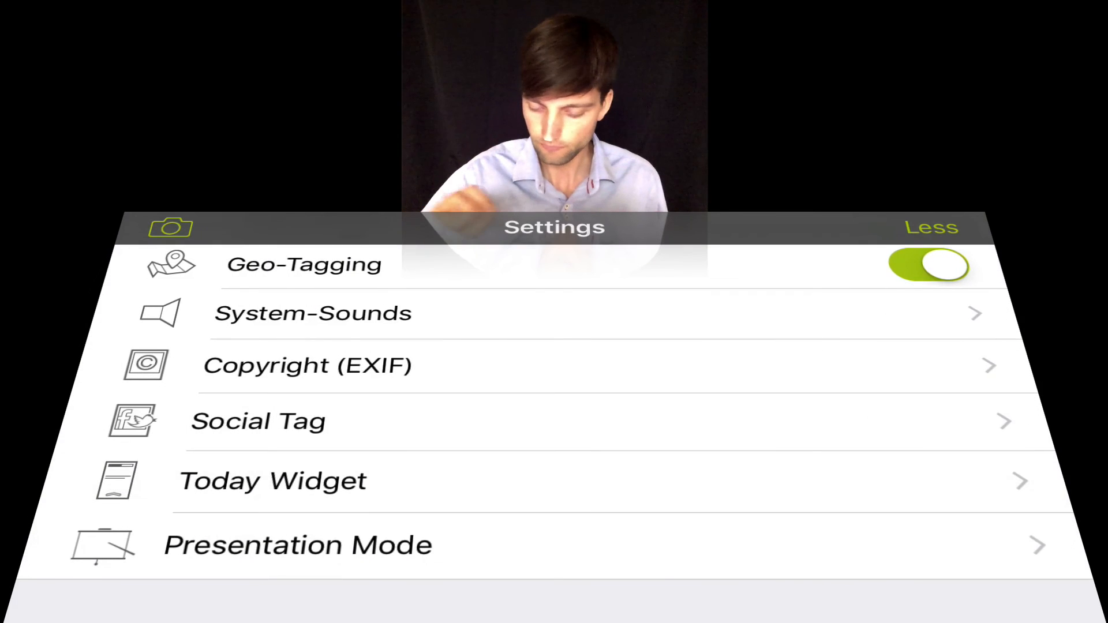
pyautogui.click(297, 545)
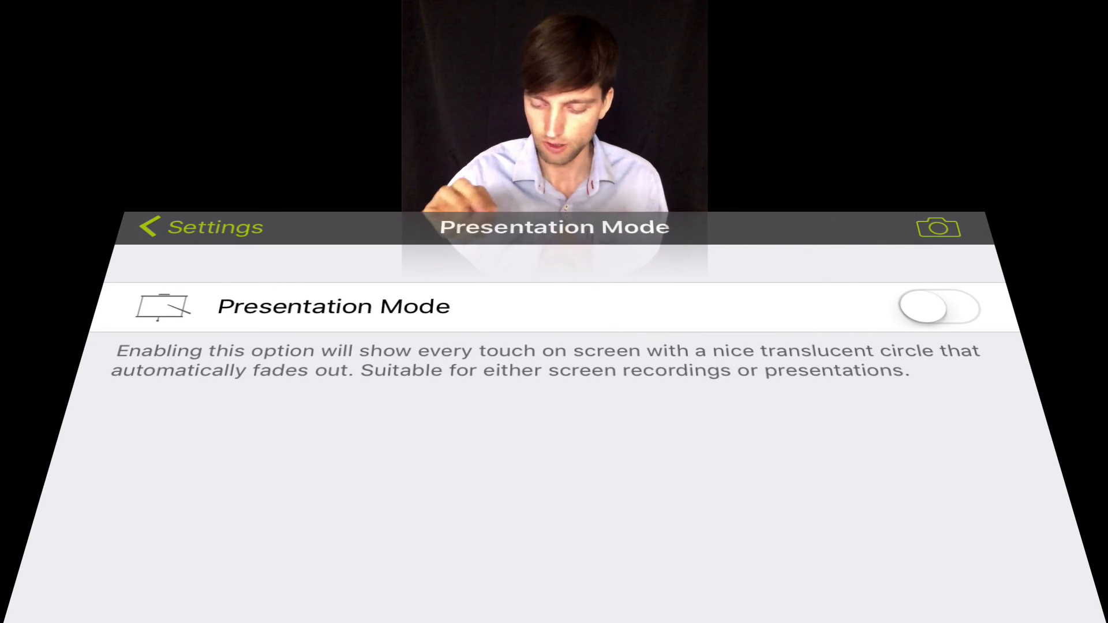
pyautogui.click(939, 308)
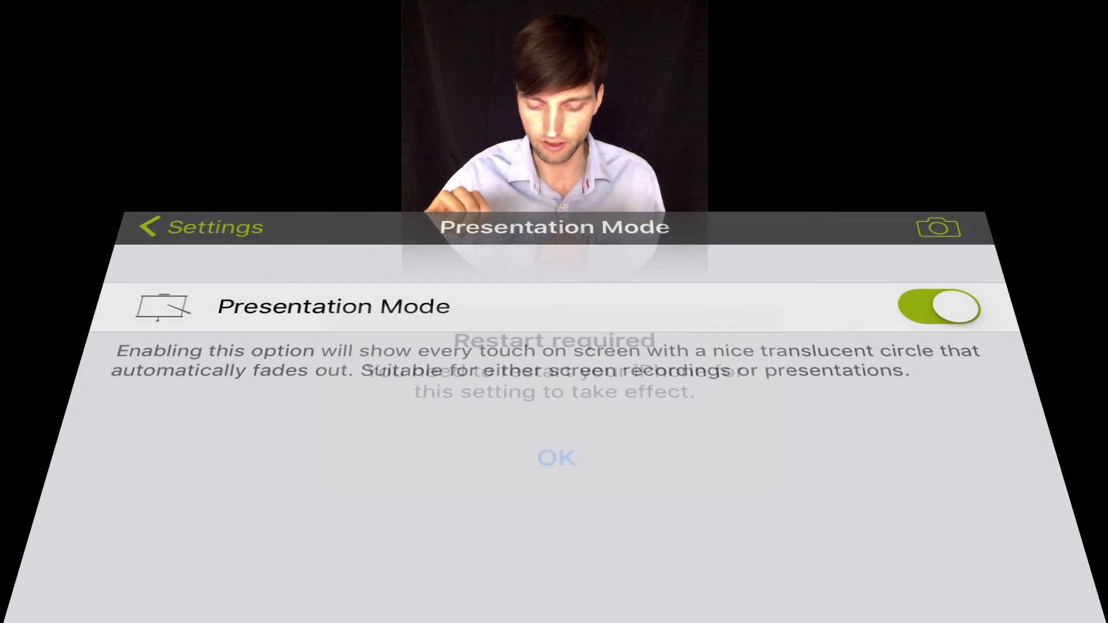
pyautogui.click(556, 457)
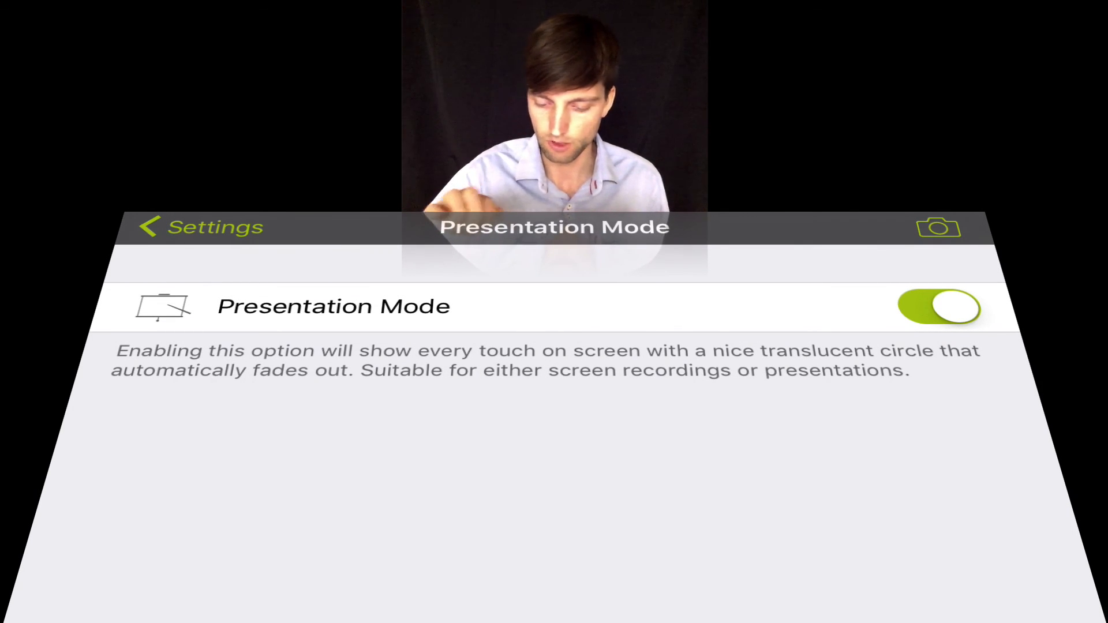
pyautogui.click(200, 226)
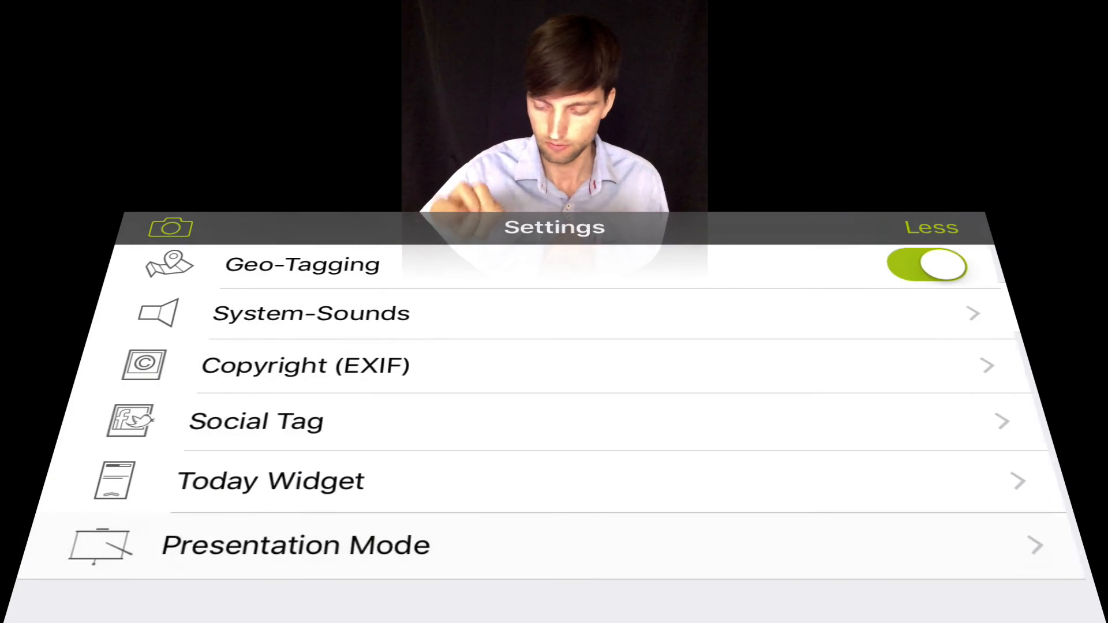
pyautogui.scroll(-3)
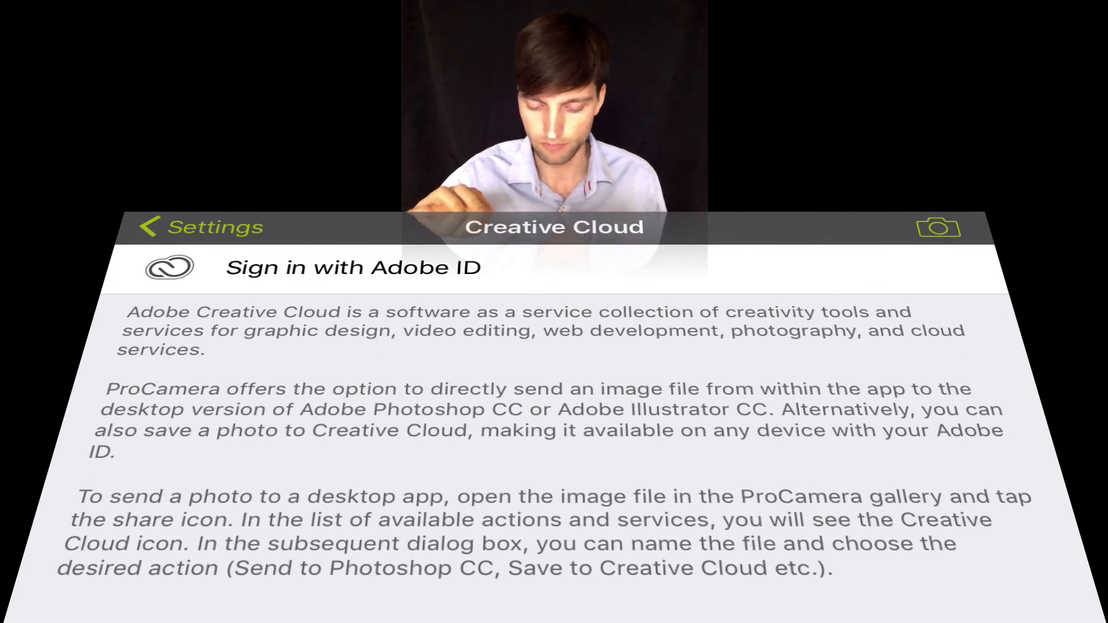
pyautogui.click(205, 227)
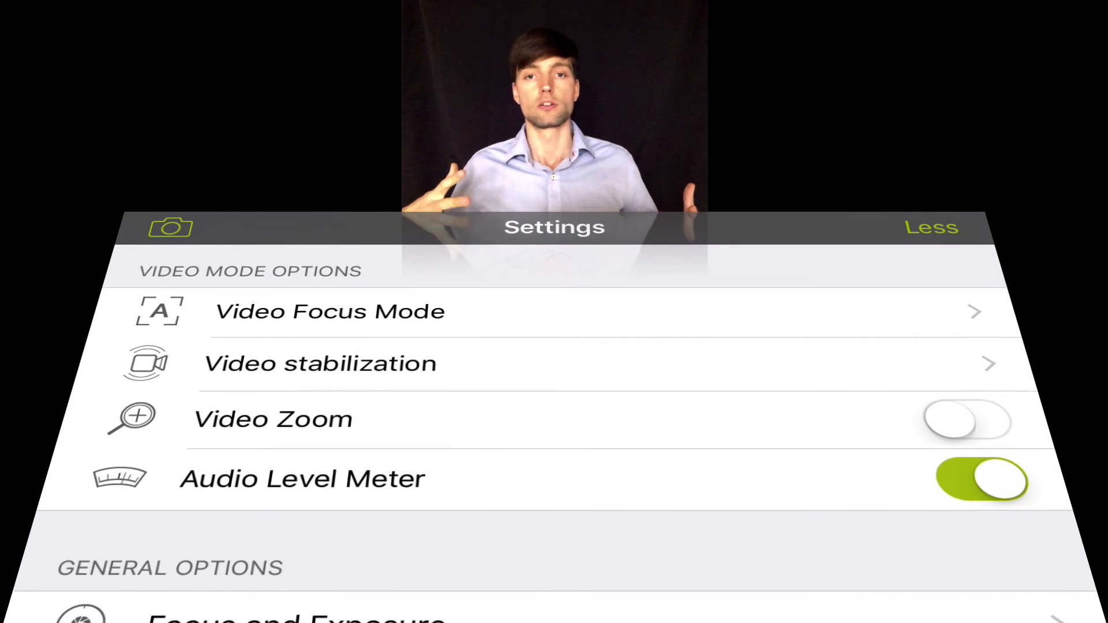